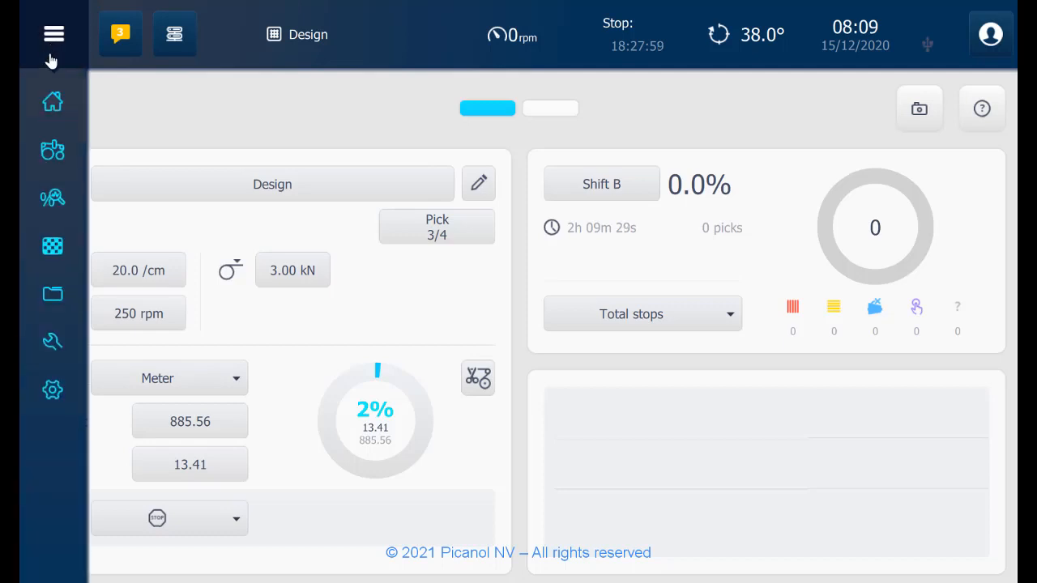
Step: Switch from the production dashboard to the Machine settings overview via the main menu
{"action": "left_click", "coordinate": [52, 149]}
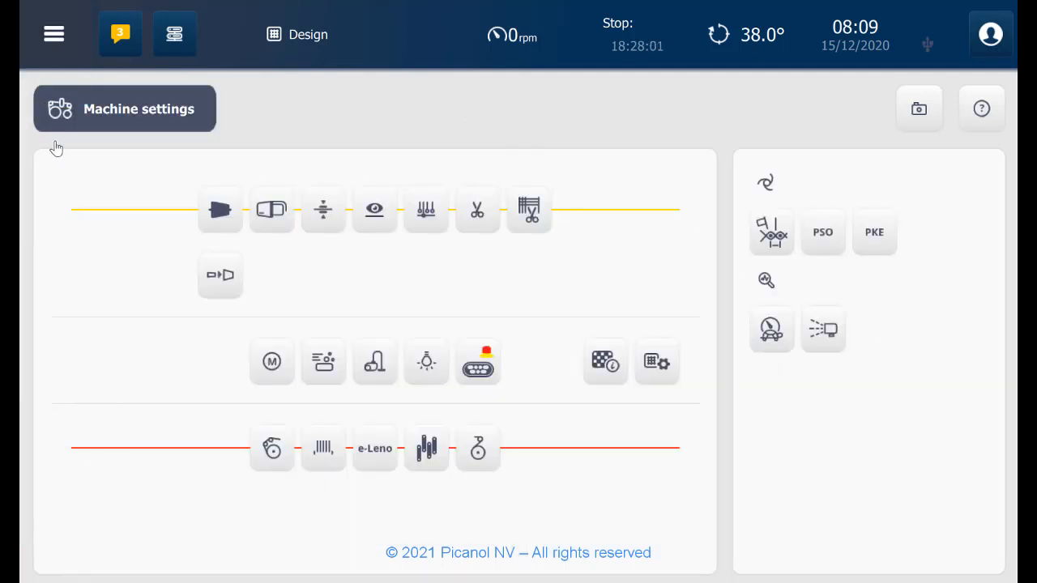
{"action": "mouse_move", "coordinate": [227, 402]}
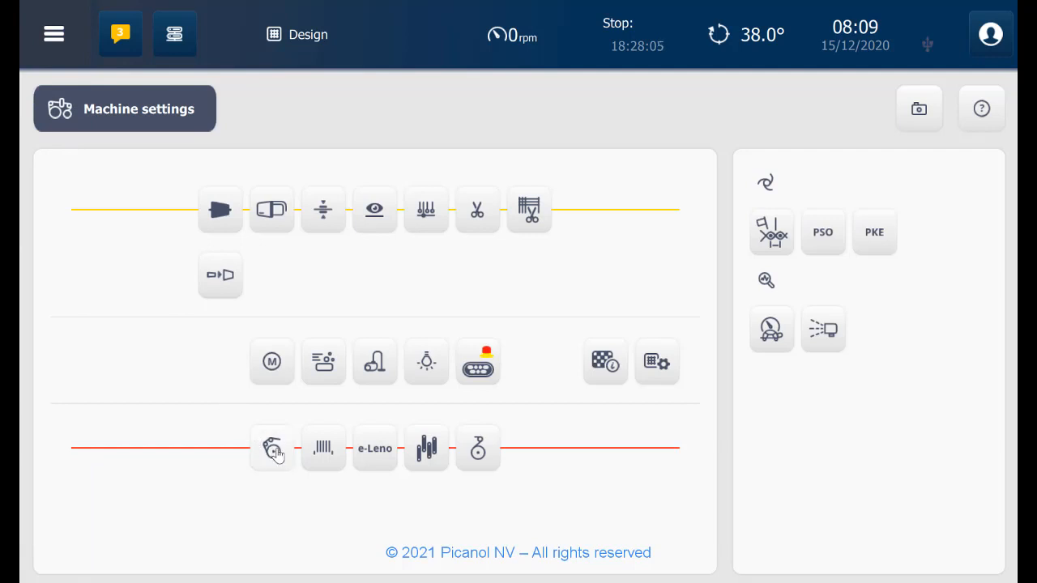
Step: Show the ELO warp tension page (2.49 kN vs 3.00 kN setpoint) and keep the filter at P
{"action": "left_click", "coordinate": [272, 447]}
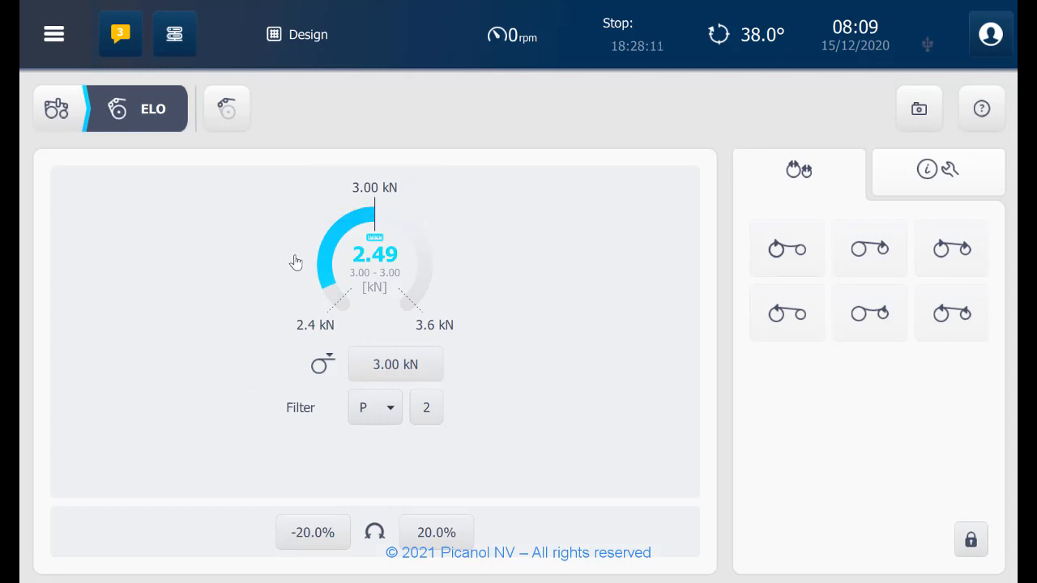
{"action": "left_click", "coordinate": [374, 253]}
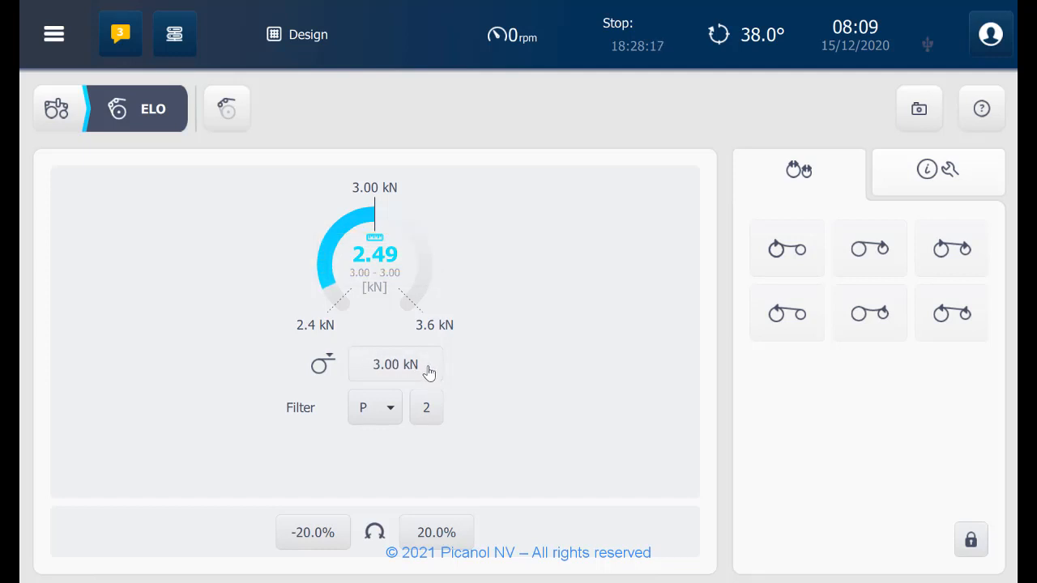
{"action": "left_click", "coordinate": [375, 408]}
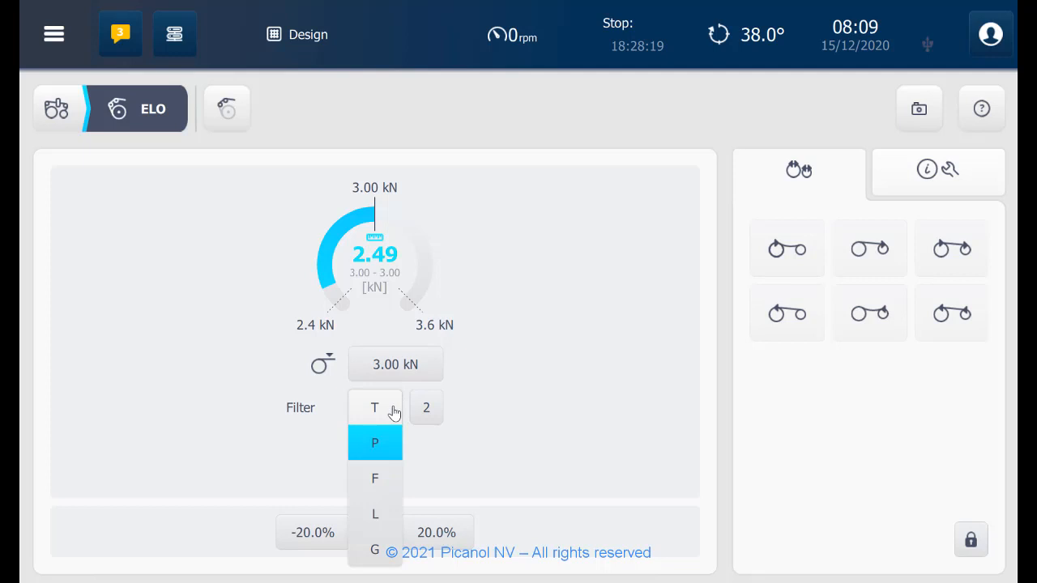
{"action": "mouse_move", "coordinate": [391, 441]}
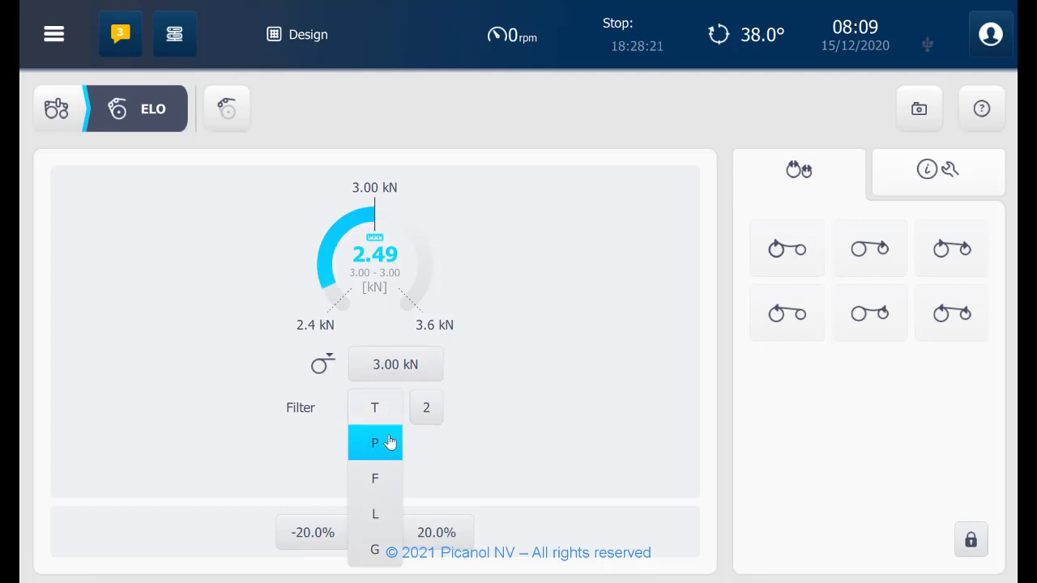
{"action": "left_click", "coordinate": [375, 442]}
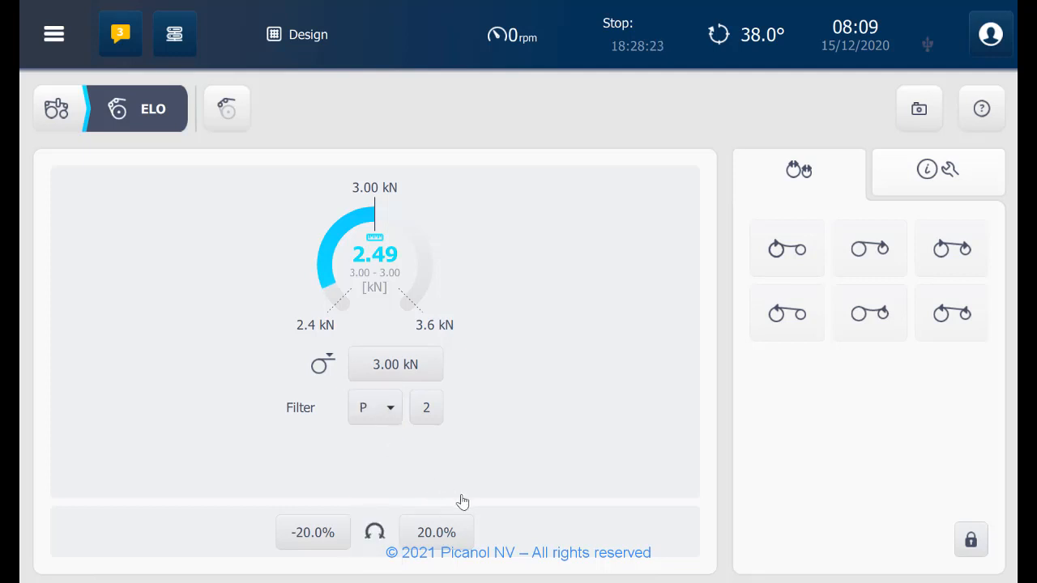
{"action": "mouse_move", "coordinate": [495, 531]}
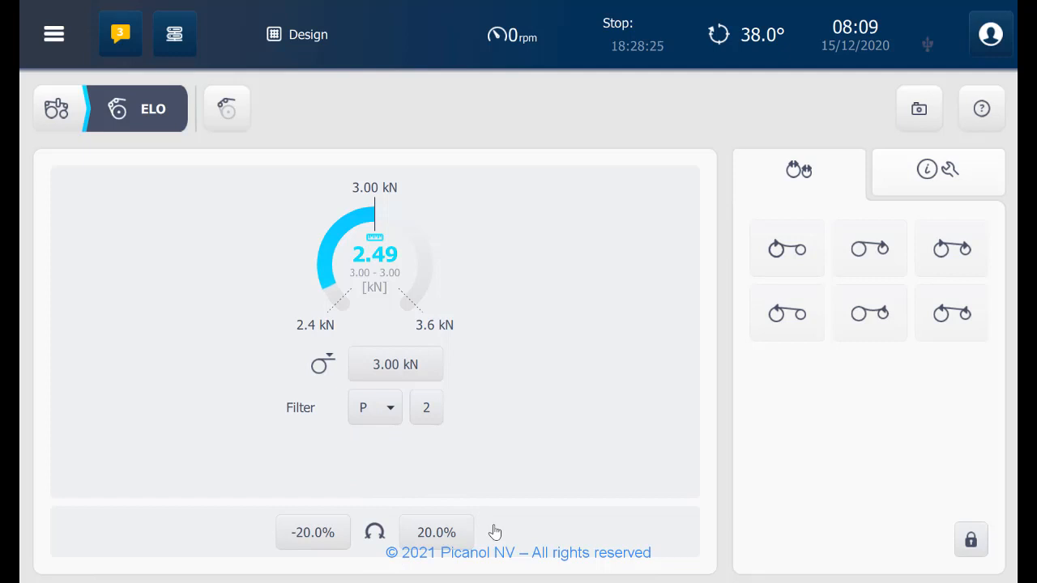
{"action": "mouse_move", "coordinate": [644, 429]}
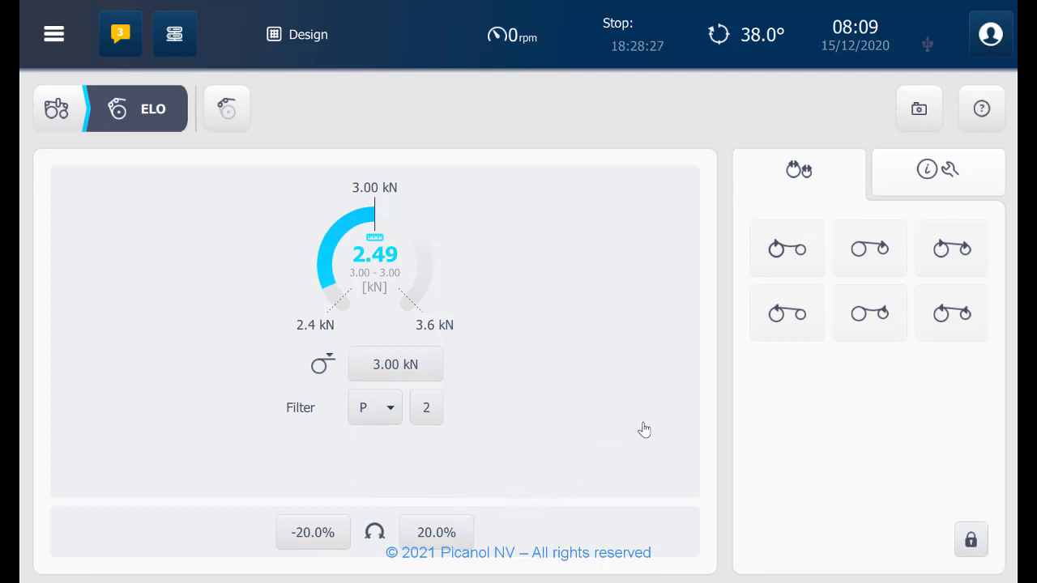
{"action": "mouse_move", "coordinate": [887, 402]}
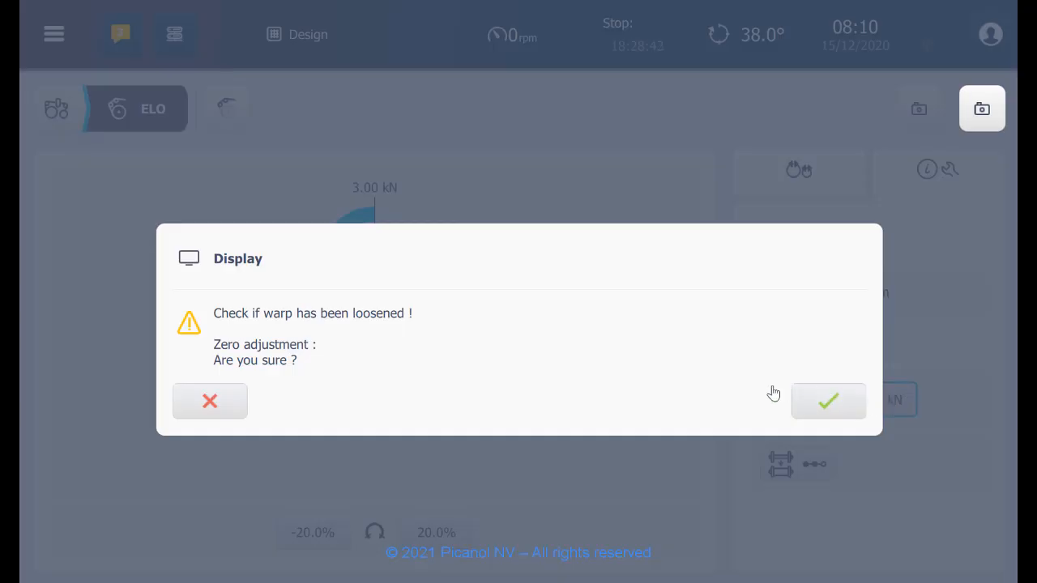
Step: Confirm the warp tension zero adjustment and start the beam change procedure at warp yarn specifications
{"action": "left_click", "coordinate": [827, 400]}
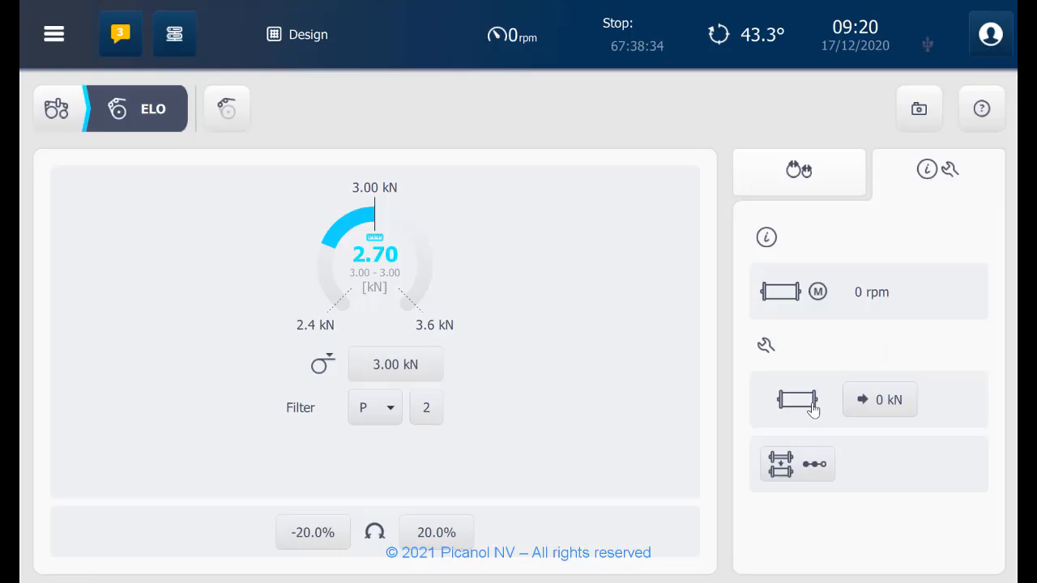
{"action": "left_click", "coordinate": [797, 464]}
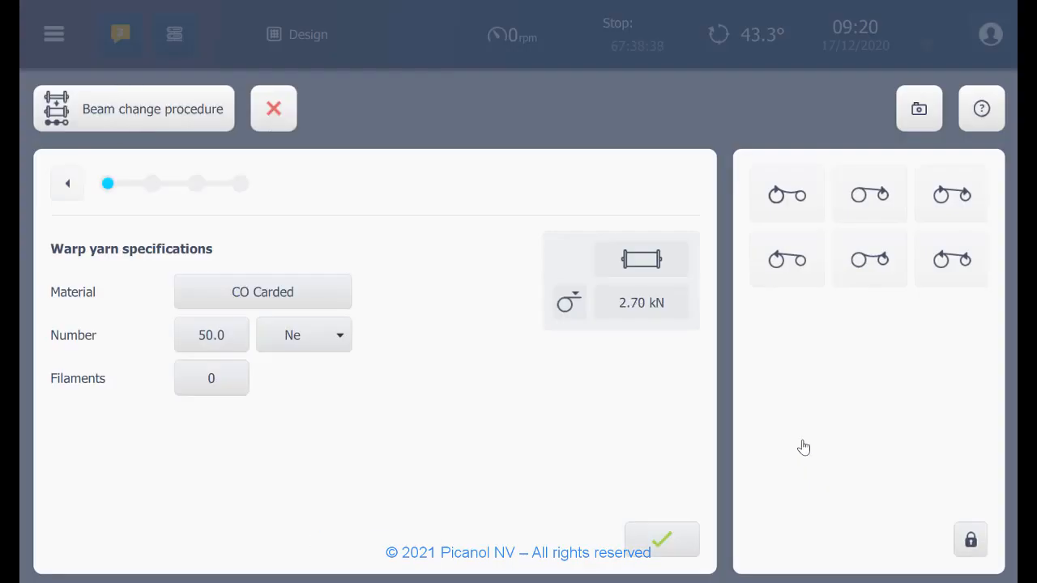
{"action": "mouse_move", "coordinate": [740, 360]}
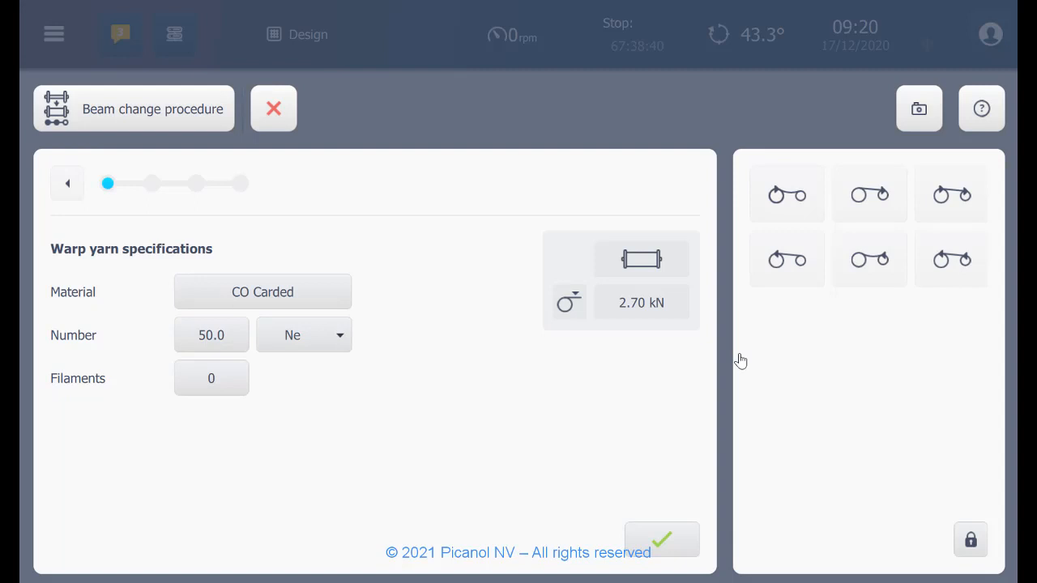
{"action": "mouse_move", "coordinate": [656, 517]}
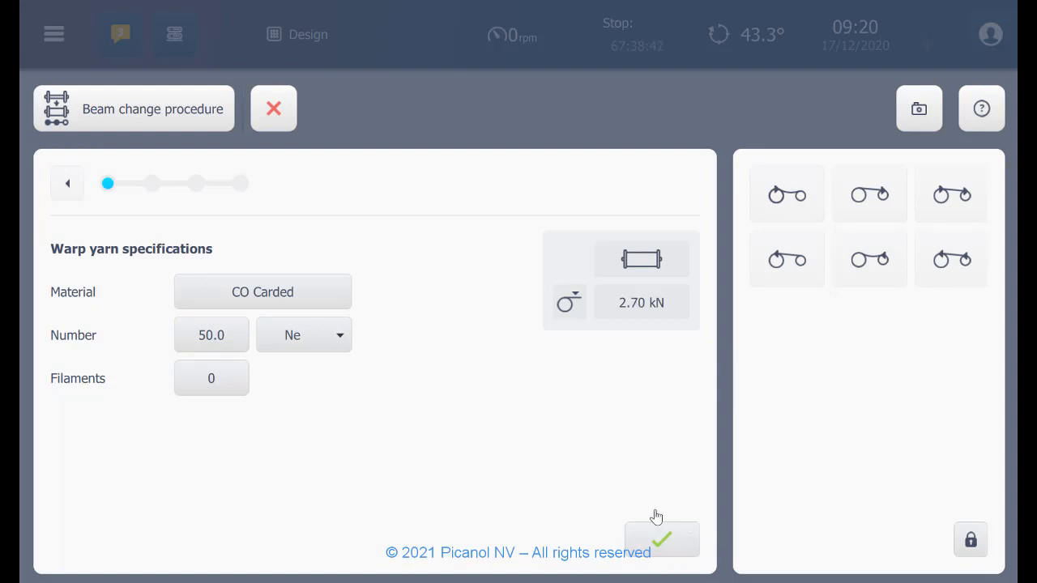
{"action": "mouse_move", "coordinate": [478, 248]}
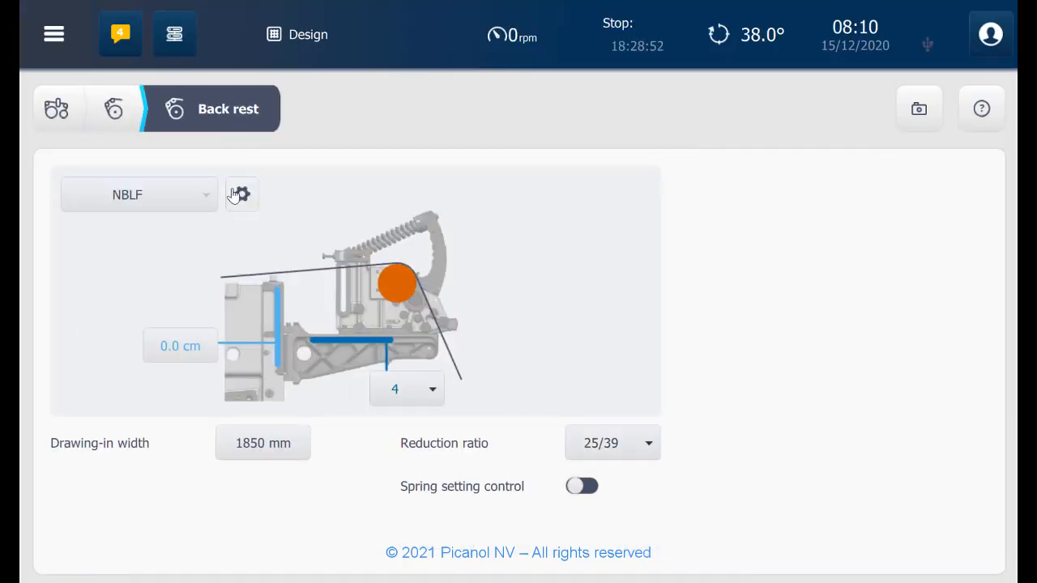
Step: Show the back rest type choices for the NBLF back rest (1850 mm width, ratio 25/39)
{"action": "left_click", "coordinate": [241, 195]}
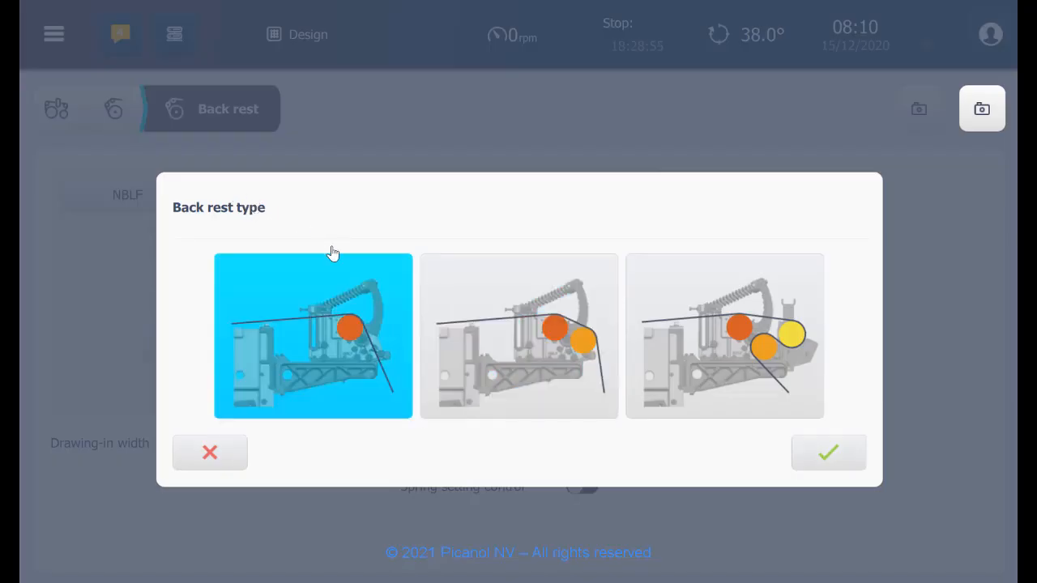
{"action": "mouse_move", "coordinate": [245, 447]}
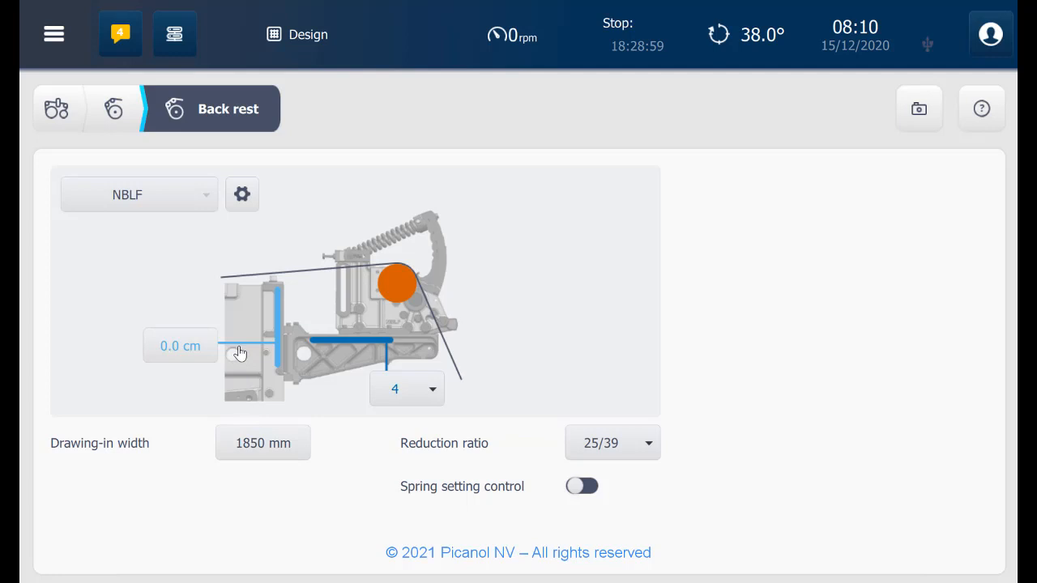
{"action": "mouse_move", "coordinate": [353, 411]}
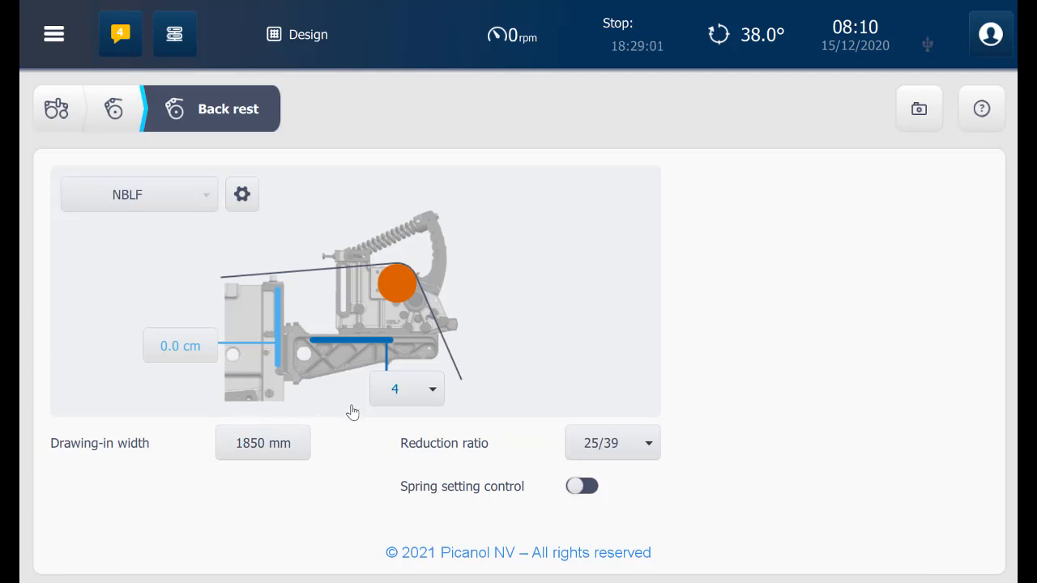
{"action": "mouse_move", "coordinate": [136, 133]}
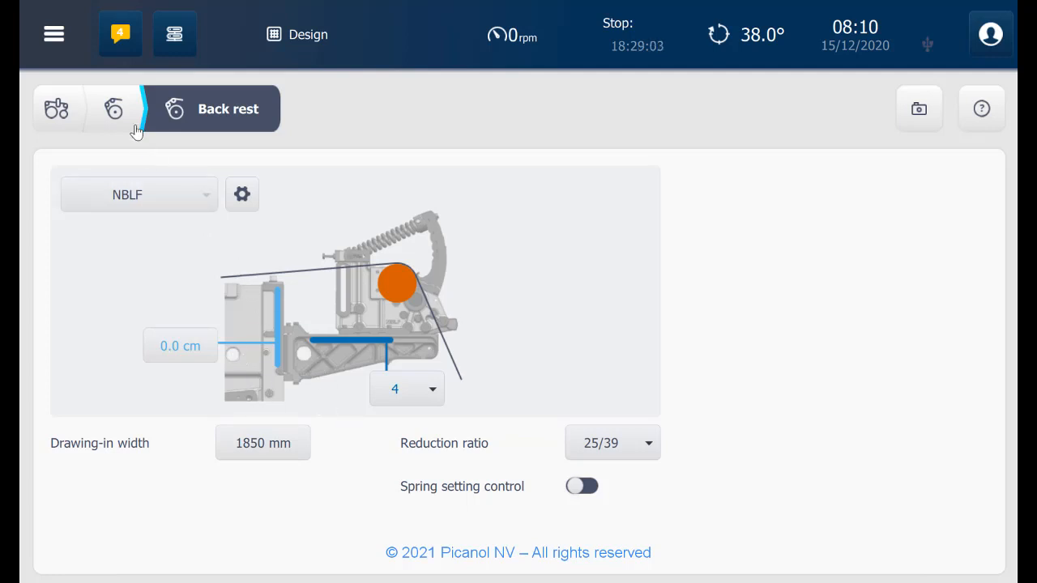
{"action": "left_click", "coordinate": [113, 109]}
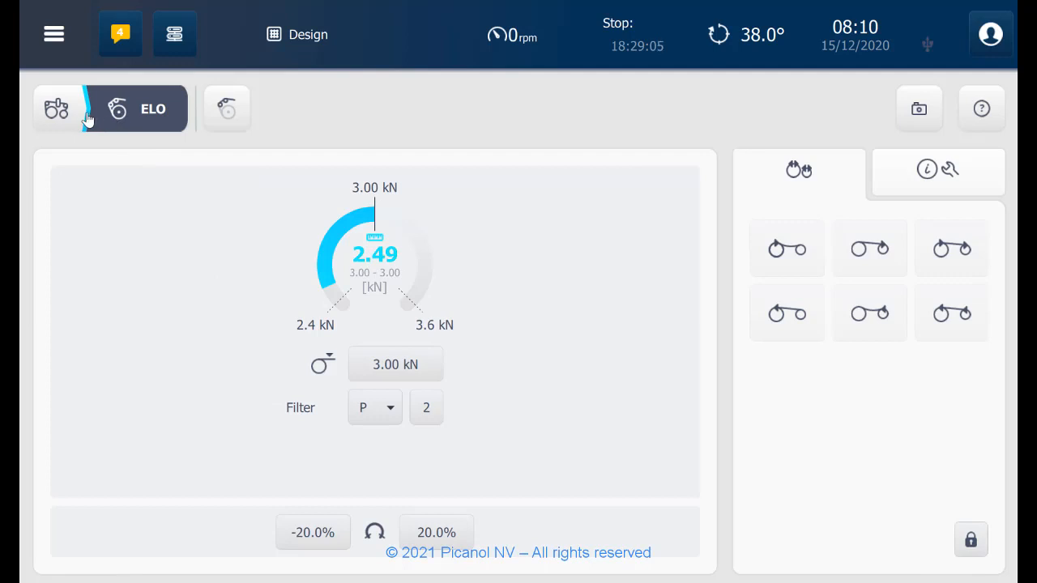
{"action": "left_click", "coordinate": [55, 109]}
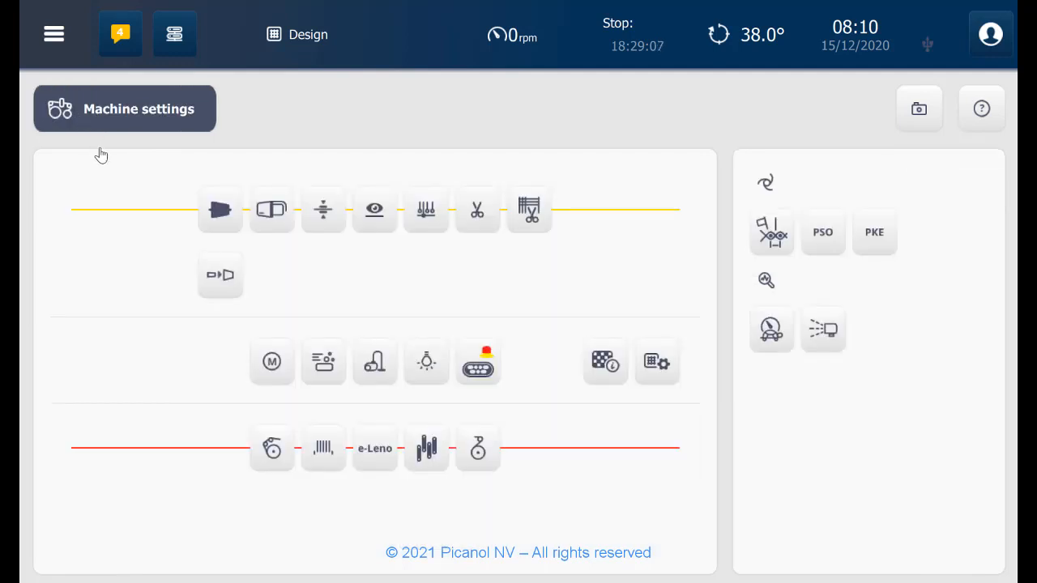
{"action": "mouse_move", "coordinate": [324, 447]}
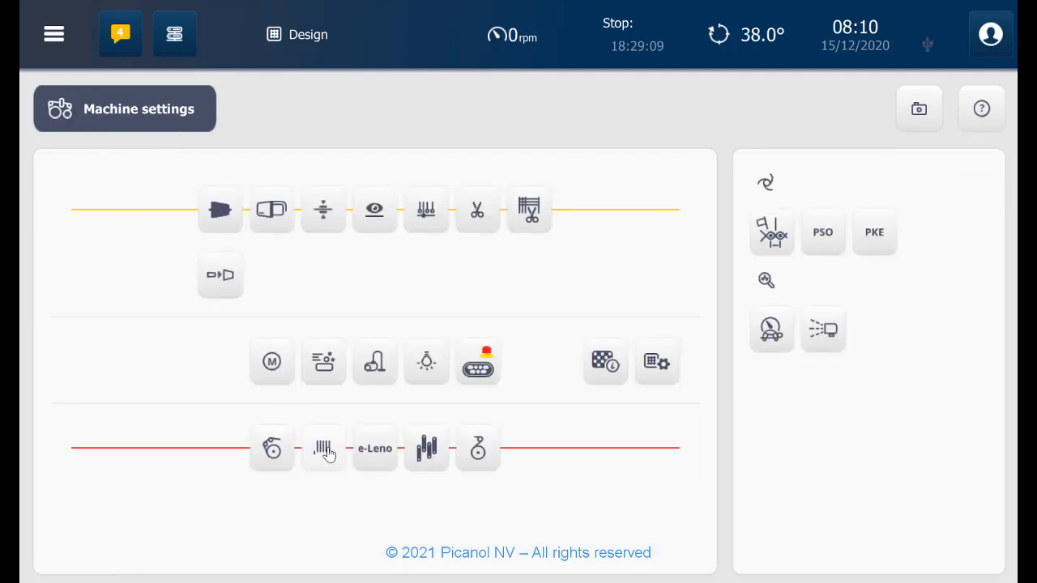
{"action": "left_click", "coordinate": [322, 447]}
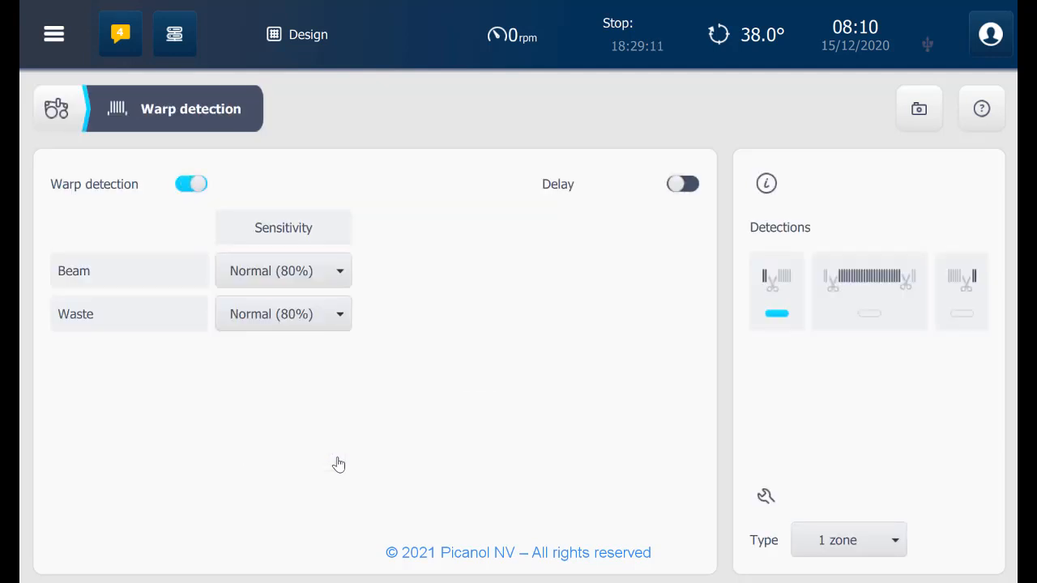
{"action": "mouse_move", "coordinate": [402, 285]}
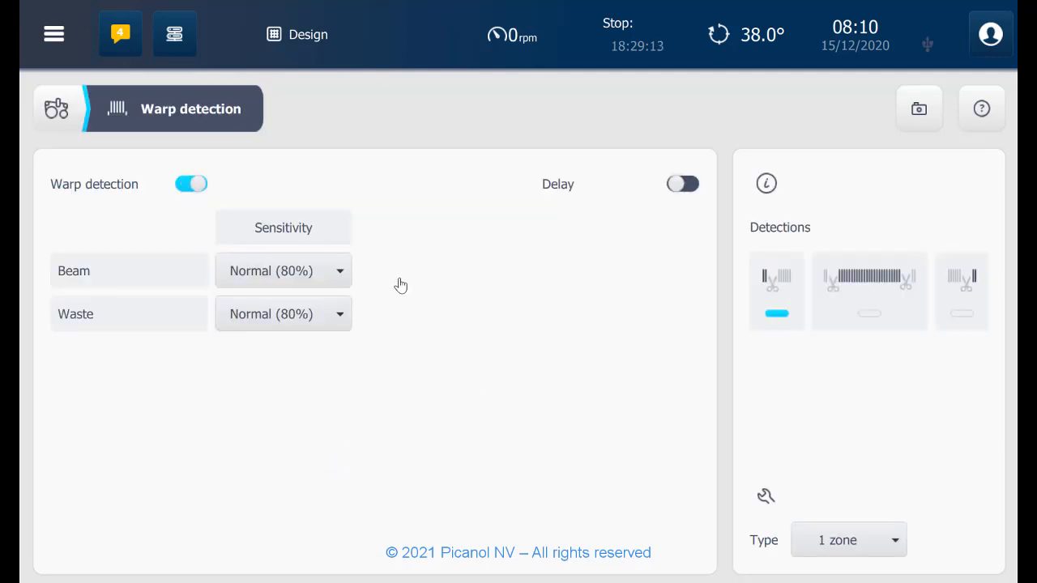
{"action": "mouse_move", "coordinate": [366, 282]}
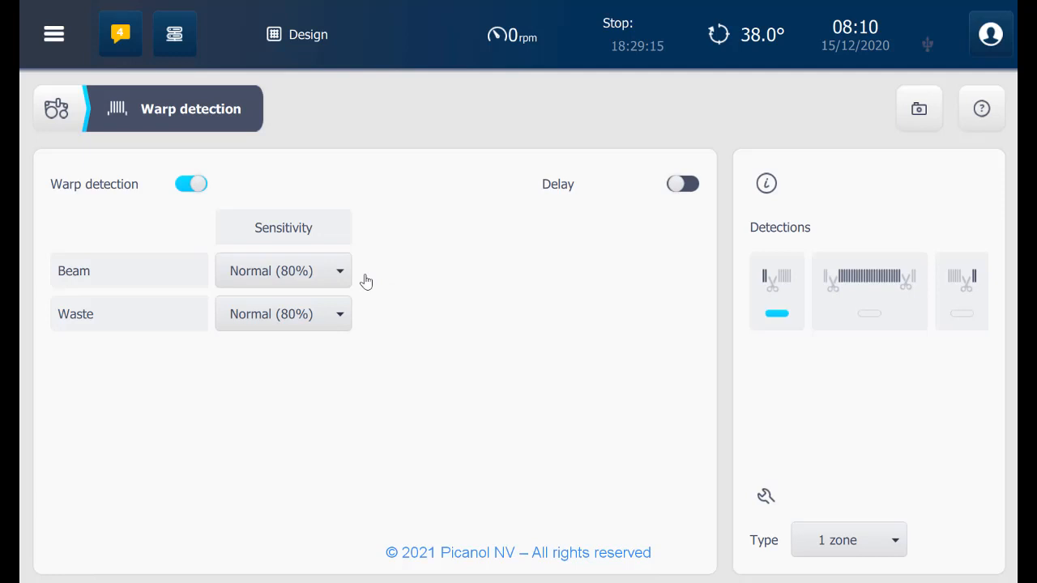
{"action": "mouse_move", "coordinate": [483, 294]}
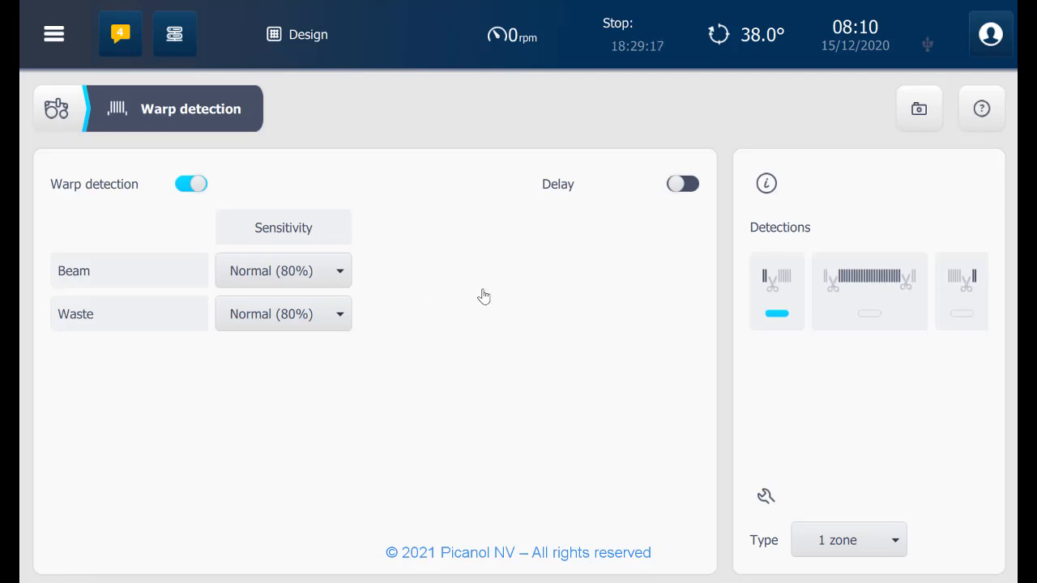
{"action": "mouse_move", "coordinate": [922, 282]}
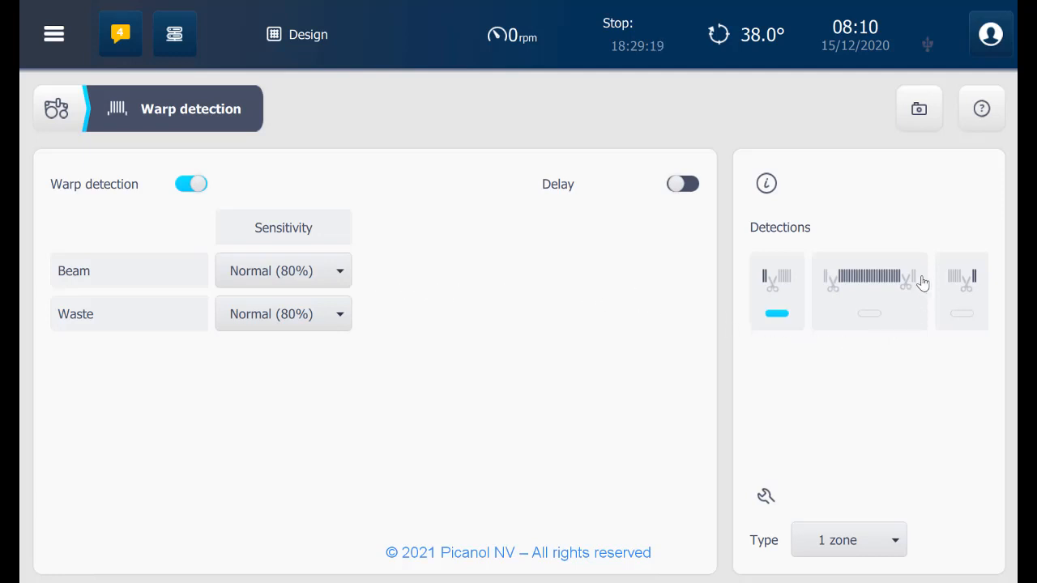
{"action": "mouse_move", "coordinate": [907, 458]}
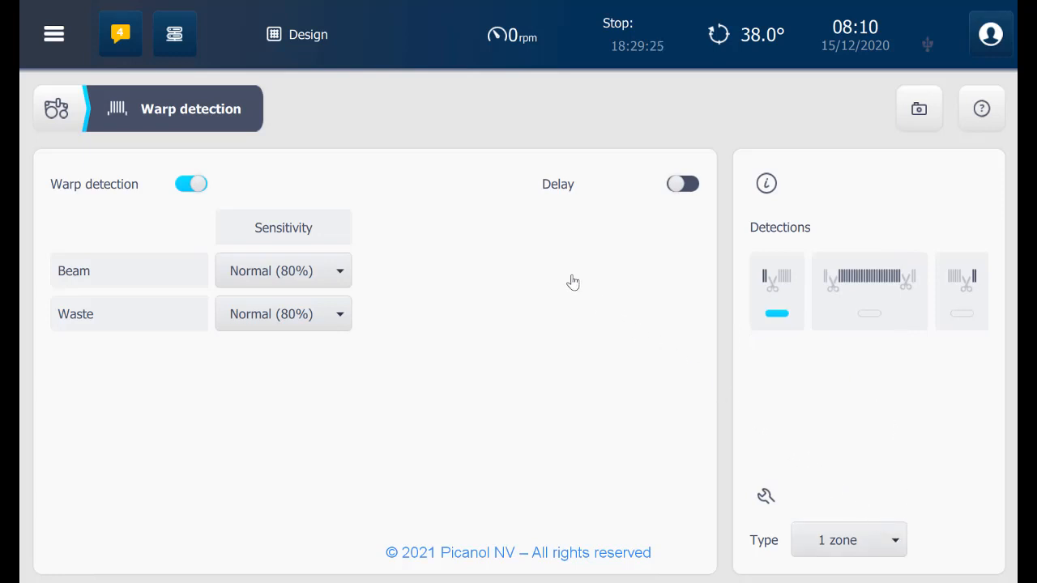
{"action": "mouse_move", "coordinate": [113, 141]}
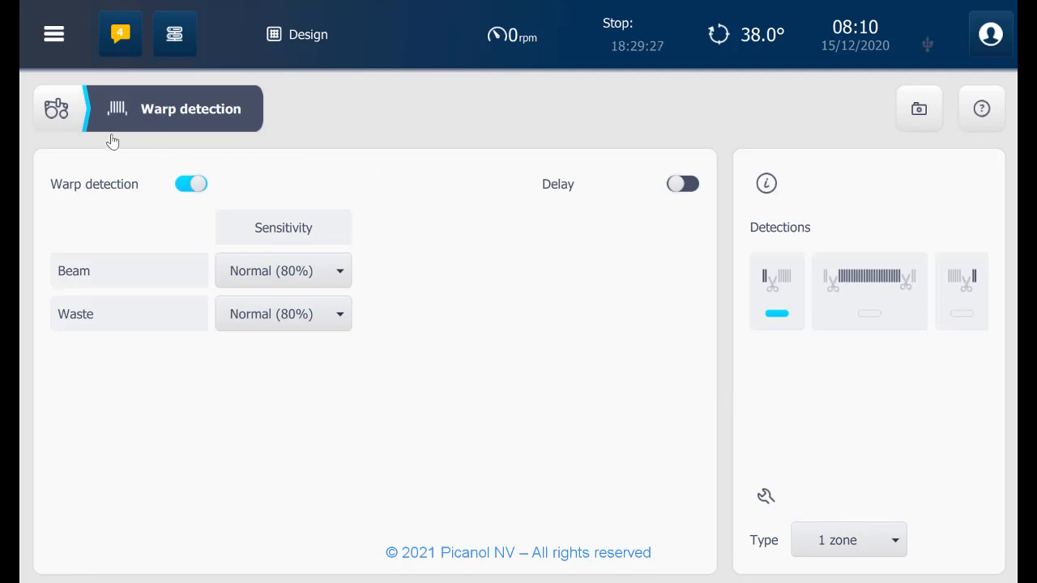
Step: Review the e-Leno settings with both units at 320°, leaving the right unit's rotation unchanged
{"action": "left_click", "coordinate": [57, 108]}
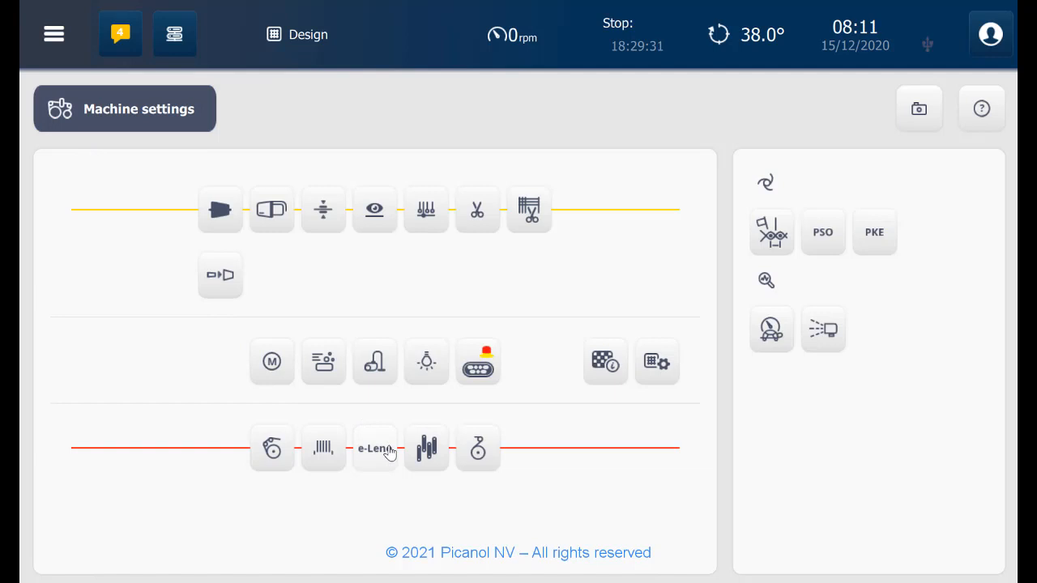
{"action": "left_click", "coordinate": [374, 447]}
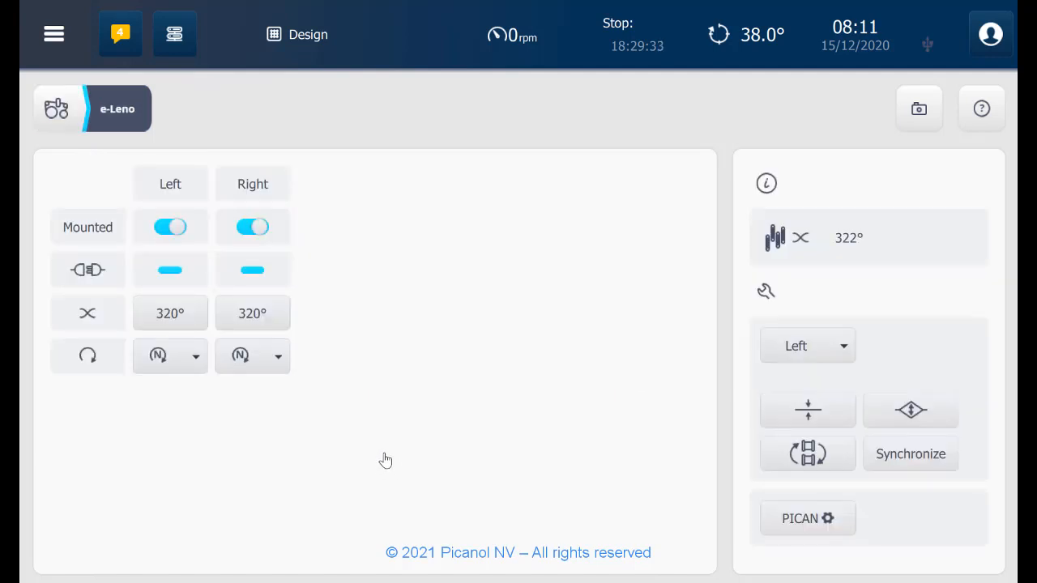
{"action": "mouse_move", "coordinate": [304, 235]}
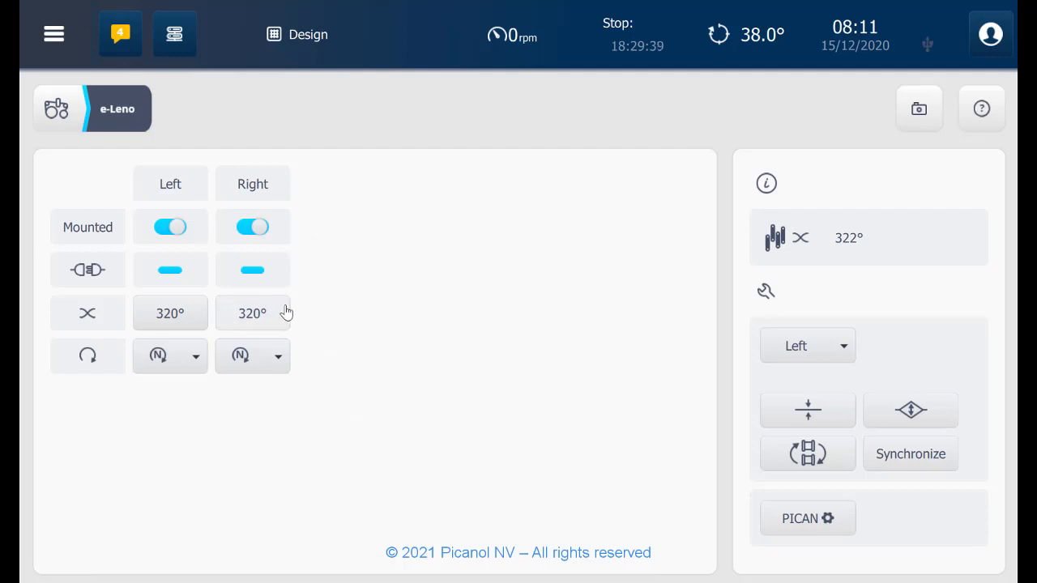
{"action": "left_click", "coordinate": [277, 356]}
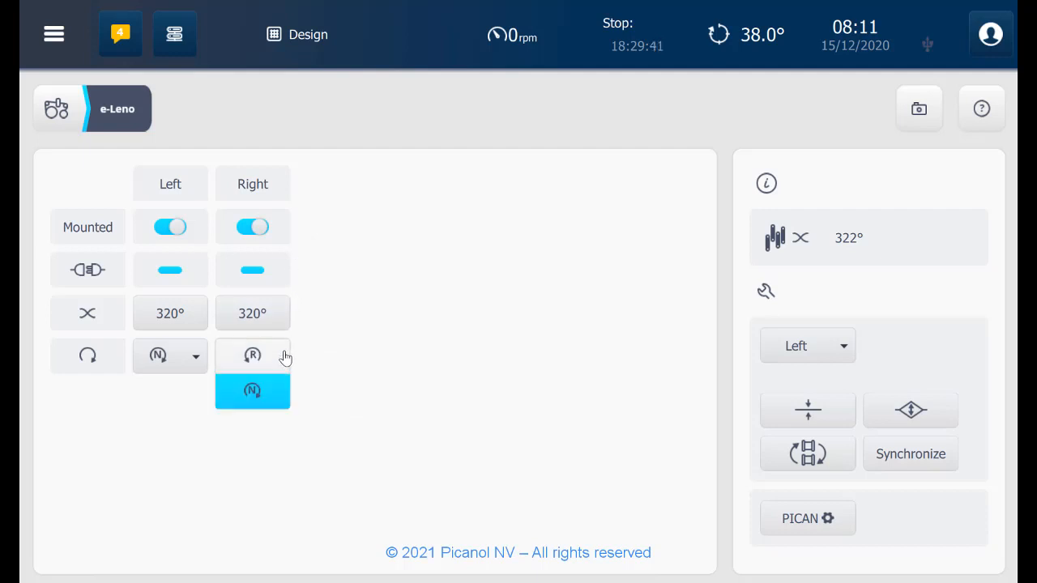
{"action": "left_click", "coordinate": [253, 390]}
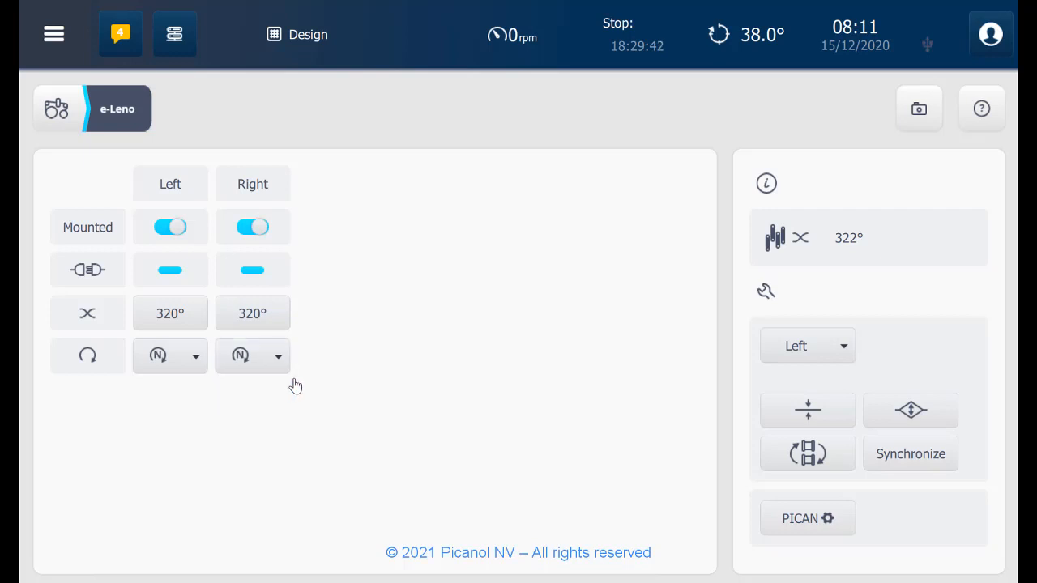
{"action": "mouse_move", "coordinate": [771, 266]}
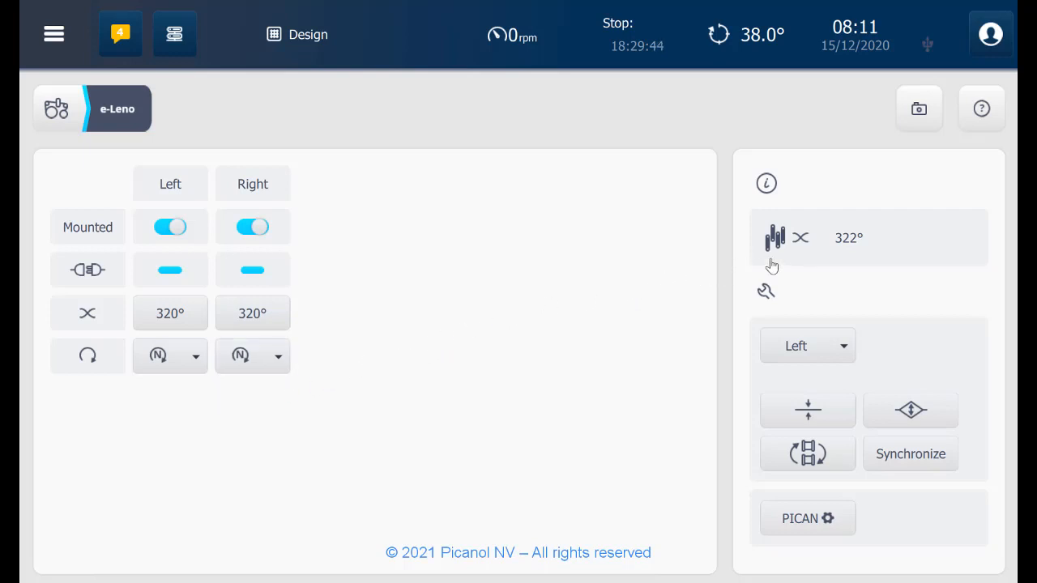
{"action": "mouse_move", "coordinate": [856, 269]}
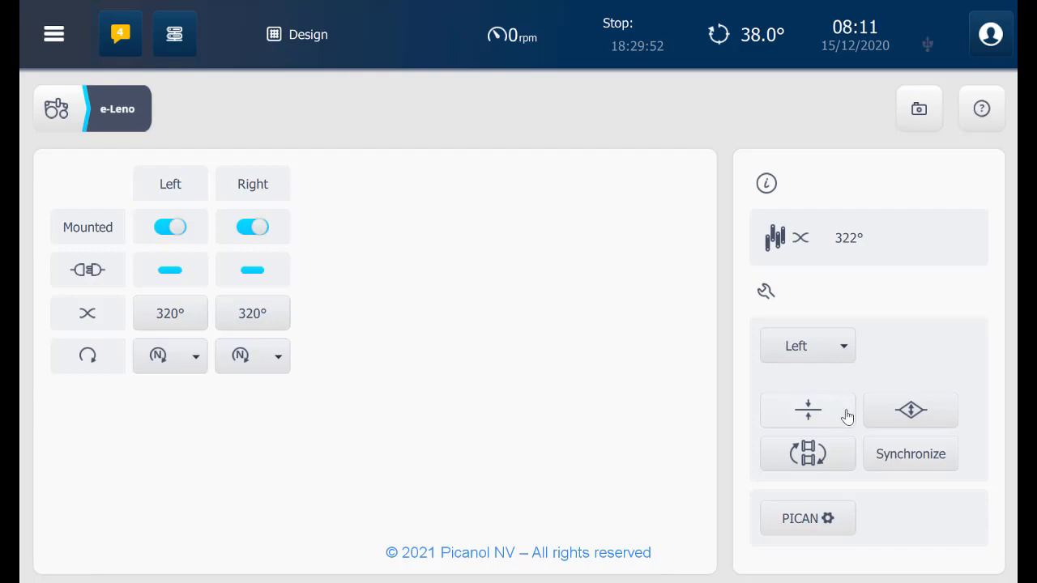
{"action": "mouse_move", "coordinate": [452, 350]}
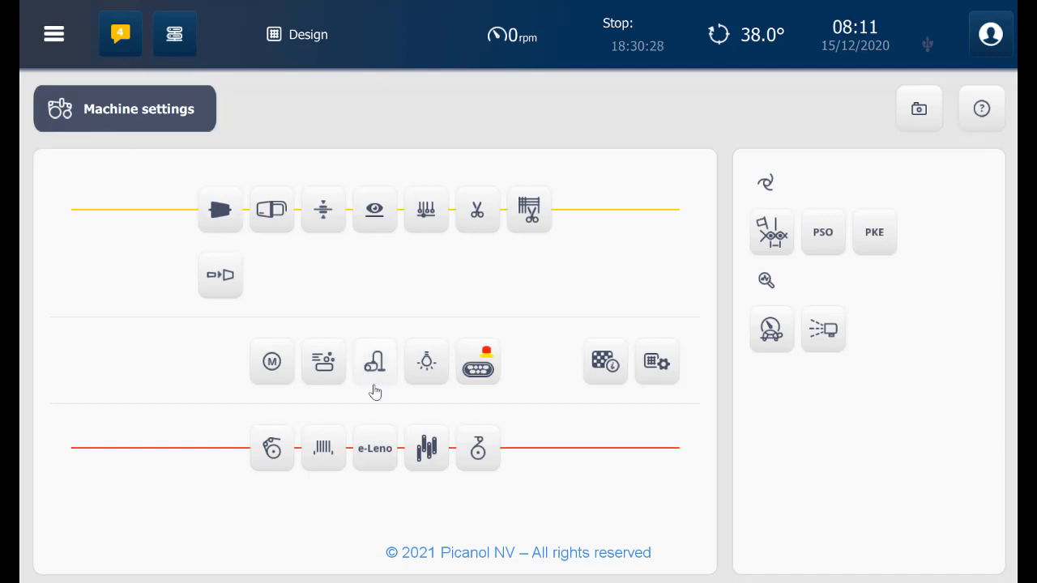
Step: Show the shed system settings for R S3060 P2 with 320° crossing and first harness at 1
{"action": "left_click", "coordinate": [424, 447]}
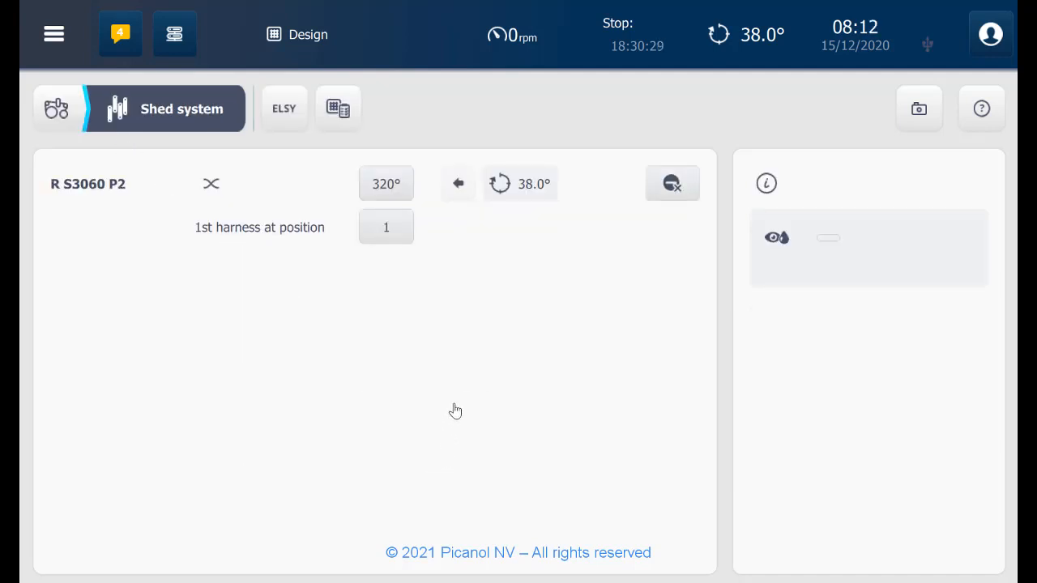
{"action": "mouse_move", "coordinate": [347, 201]}
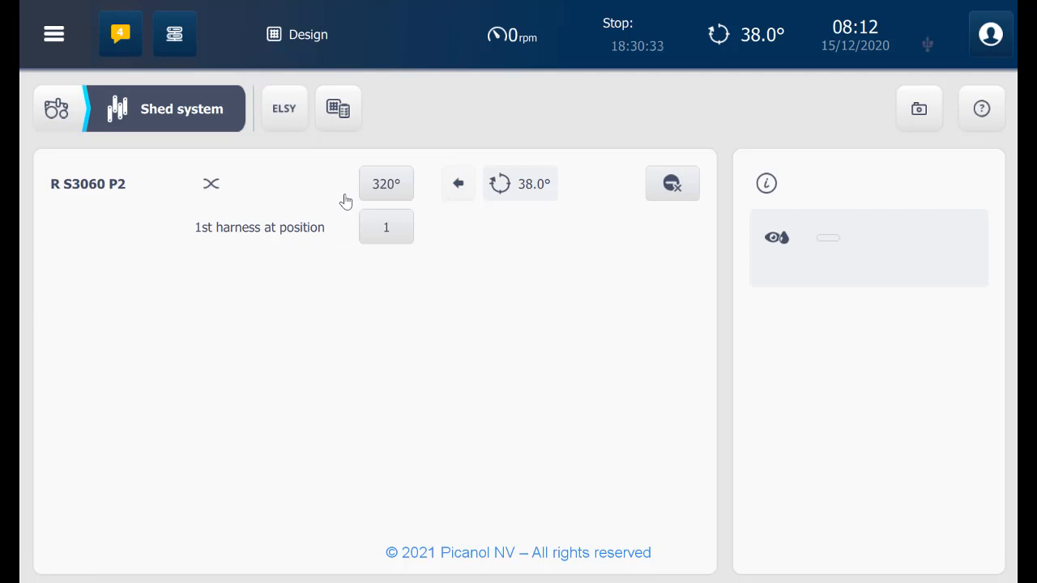
{"action": "mouse_move", "coordinate": [357, 204]}
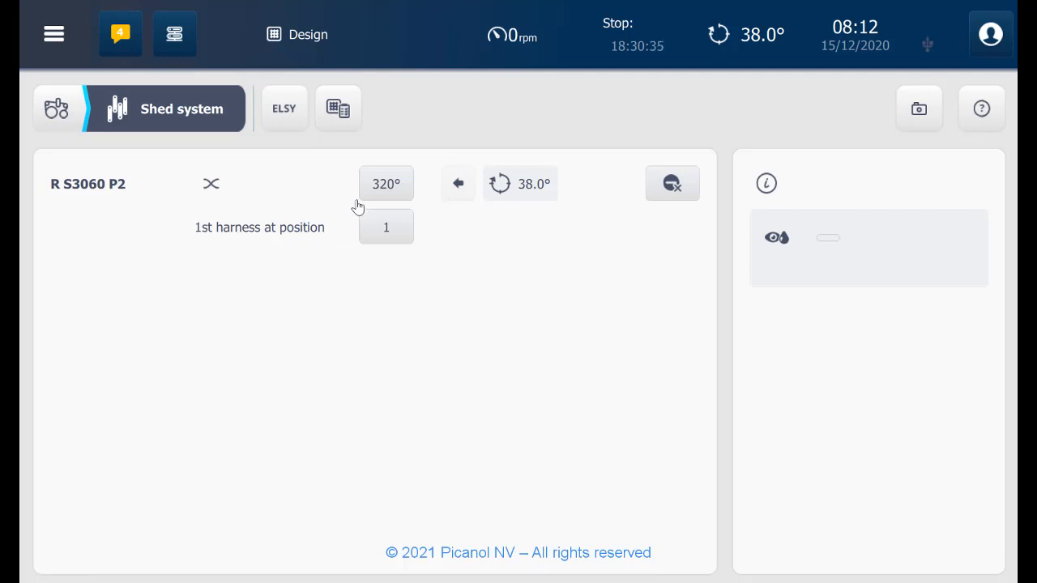
{"action": "mouse_move", "coordinate": [628, 256]}
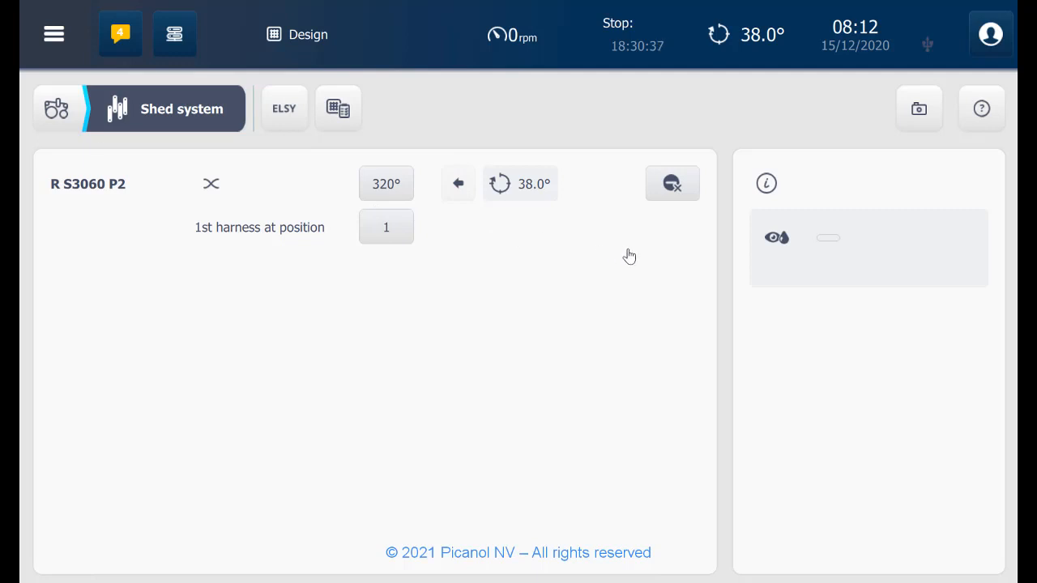
{"action": "mouse_move", "coordinate": [784, 251]}
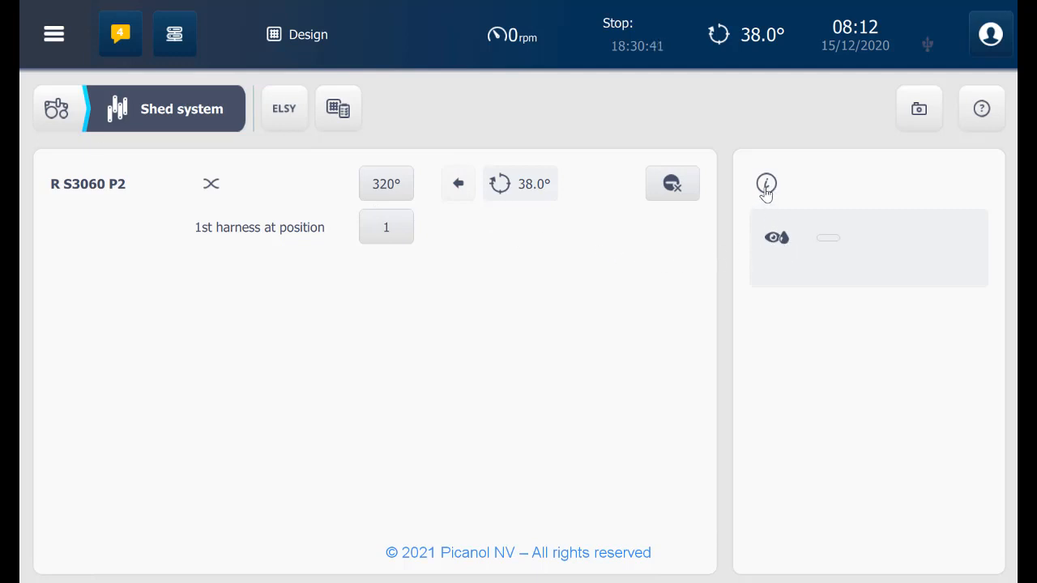
{"action": "mouse_move", "coordinate": [318, 149]}
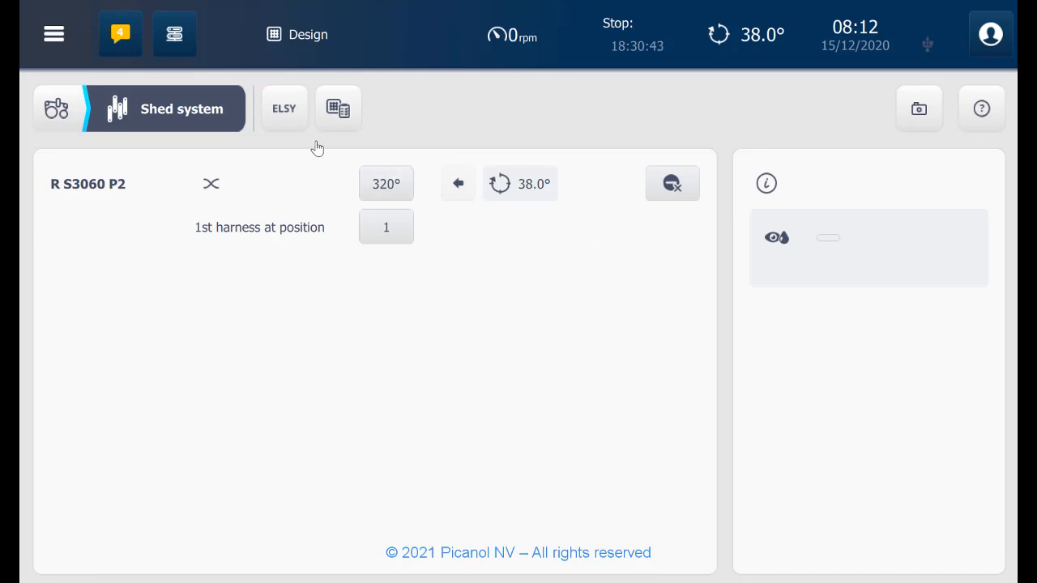
Step: Try the ELSY Drive test function, set it back to Off, and return to the shed system page
{"action": "left_click", "coordinate": [283, 107]}
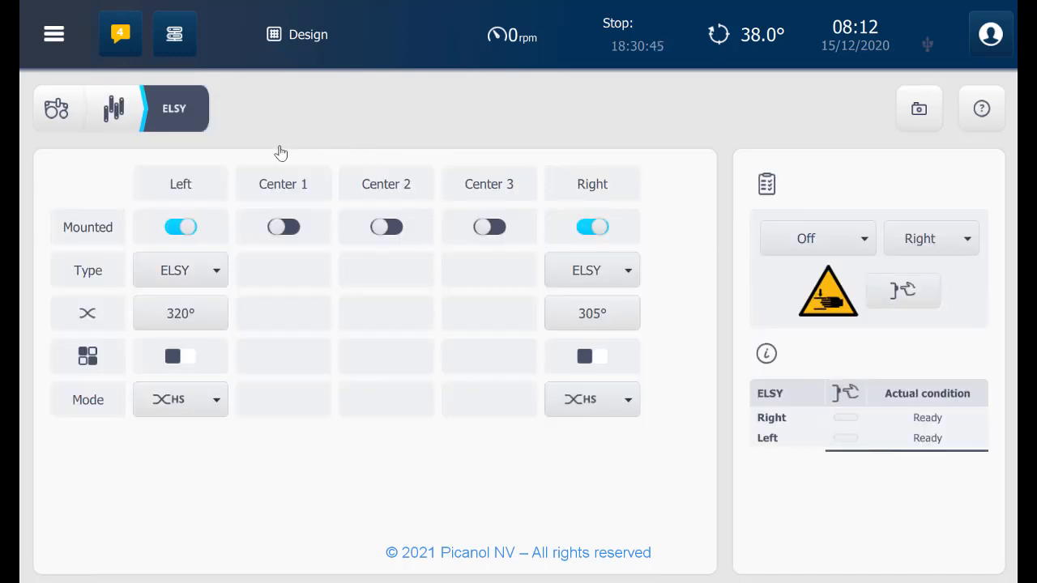
{"action": "mouse_move", "coordinate": [571, 150]}
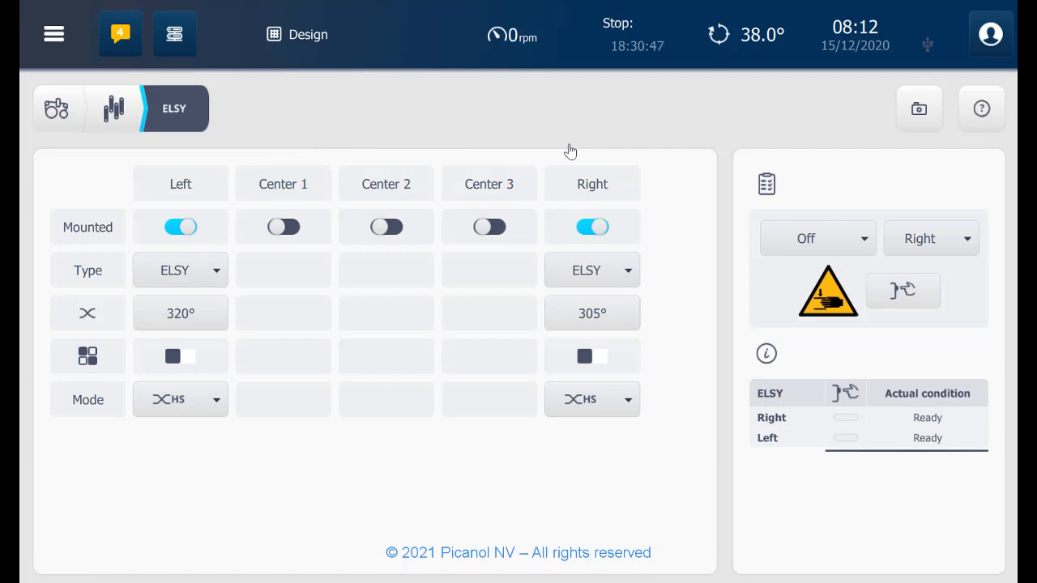
{"action": "mouse_move", "coordinate": [670, 280]}
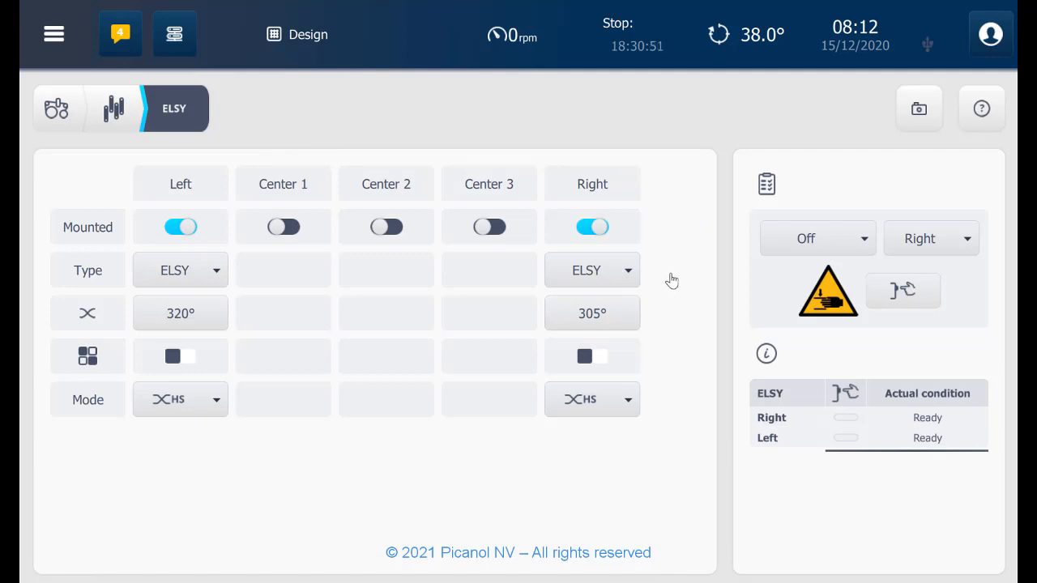
{"action": "mouse_move", "coordinate": [792, 269]}
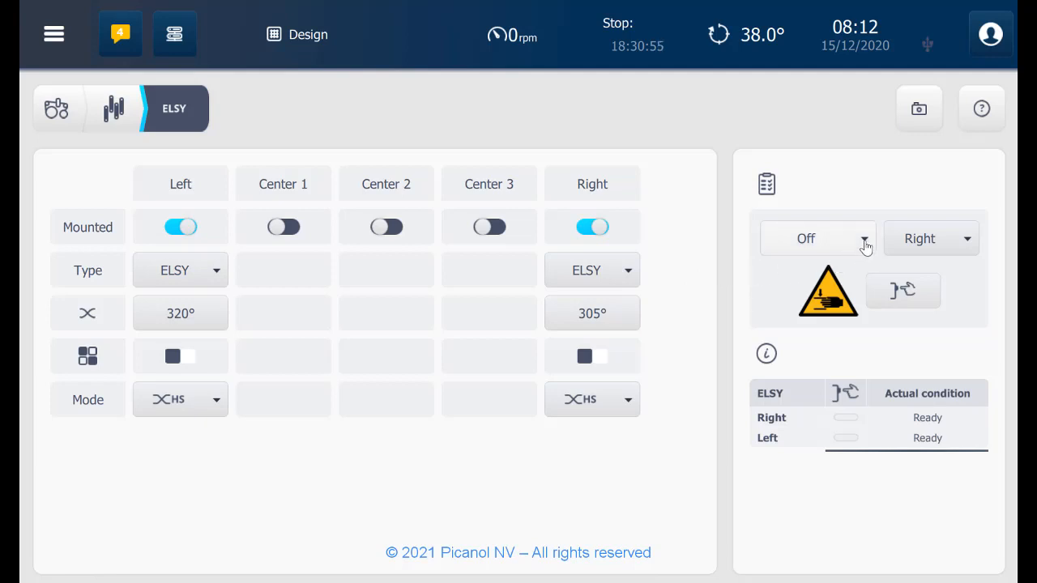
{"action": "left_click", "coordinate": [816, 238]}
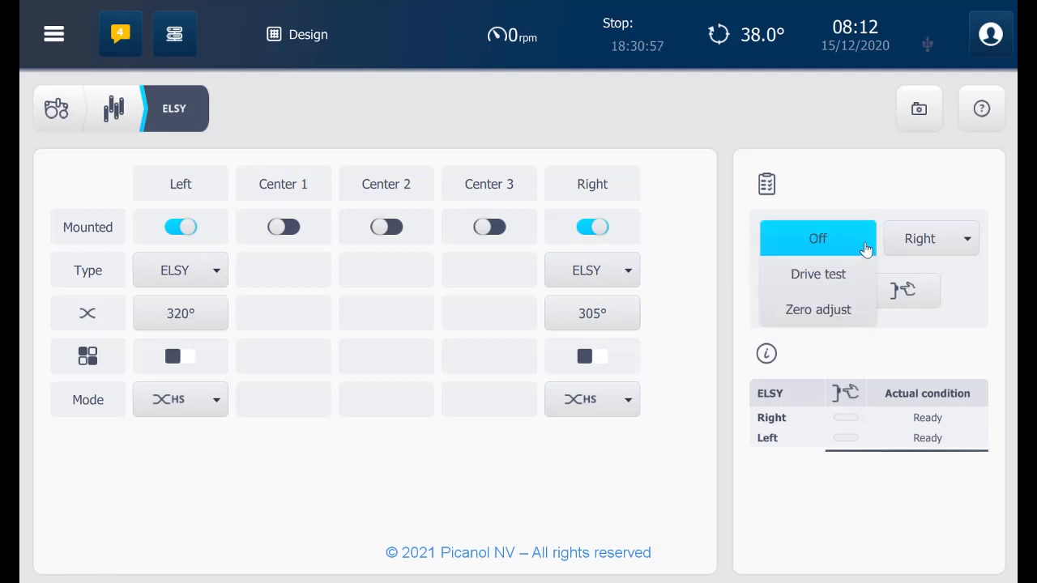
{"action": "left_click", "coordinate": [816, 273]}
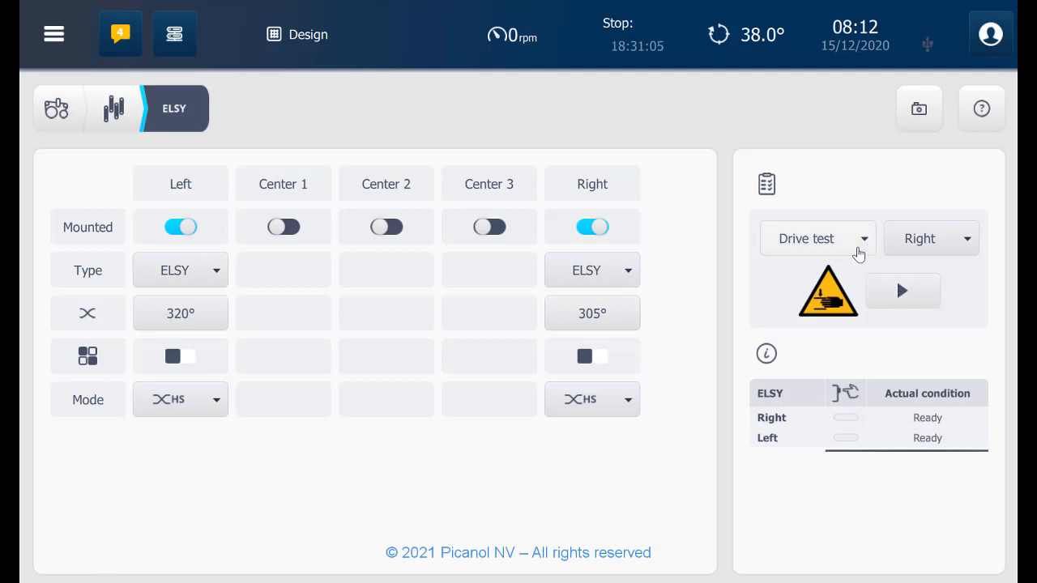
{"action": "left_click", "coordinate": [816, 238]}
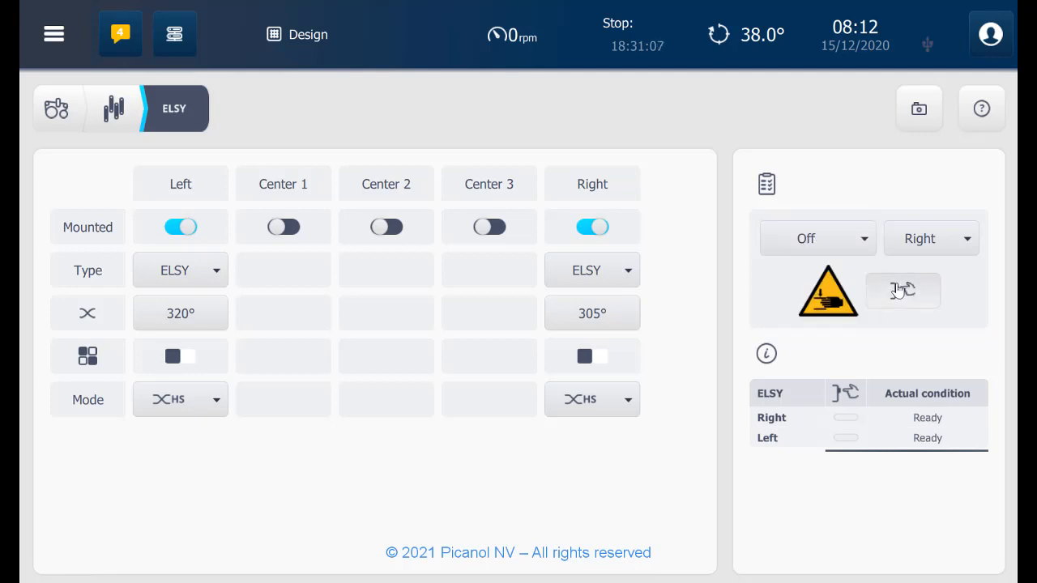
{"action": "left_click", "coordinate": [902, 290]}
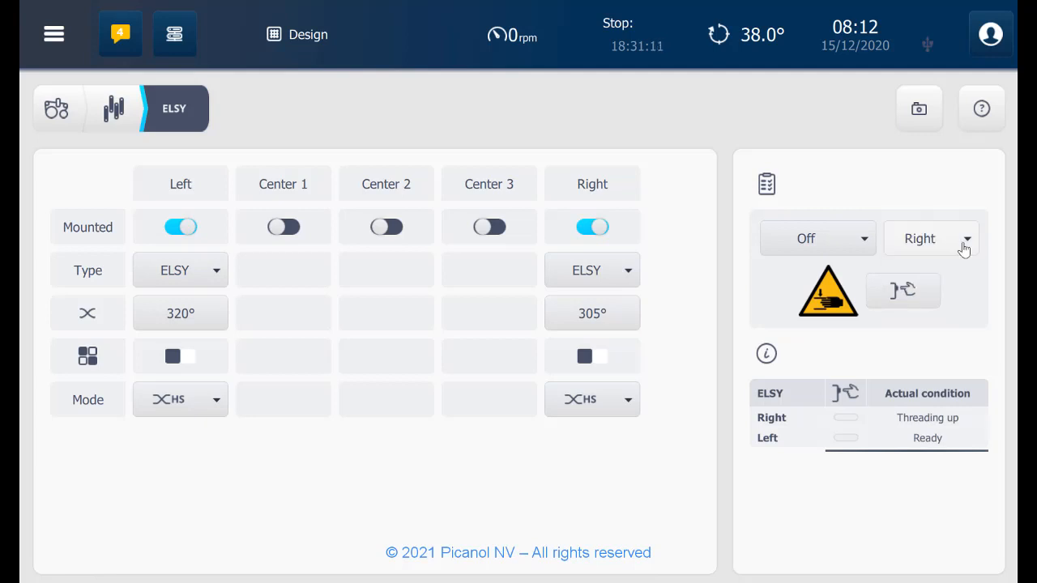
{"action": "mouse_move", "coordinate": [211, 143]}
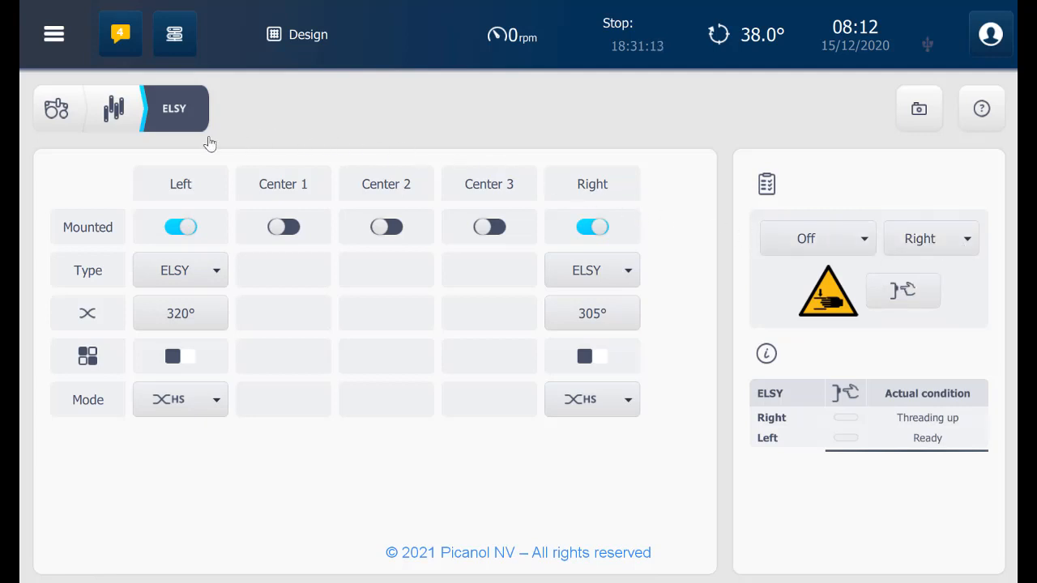
{"action": "left_click", "coordinate": [114, 107]}
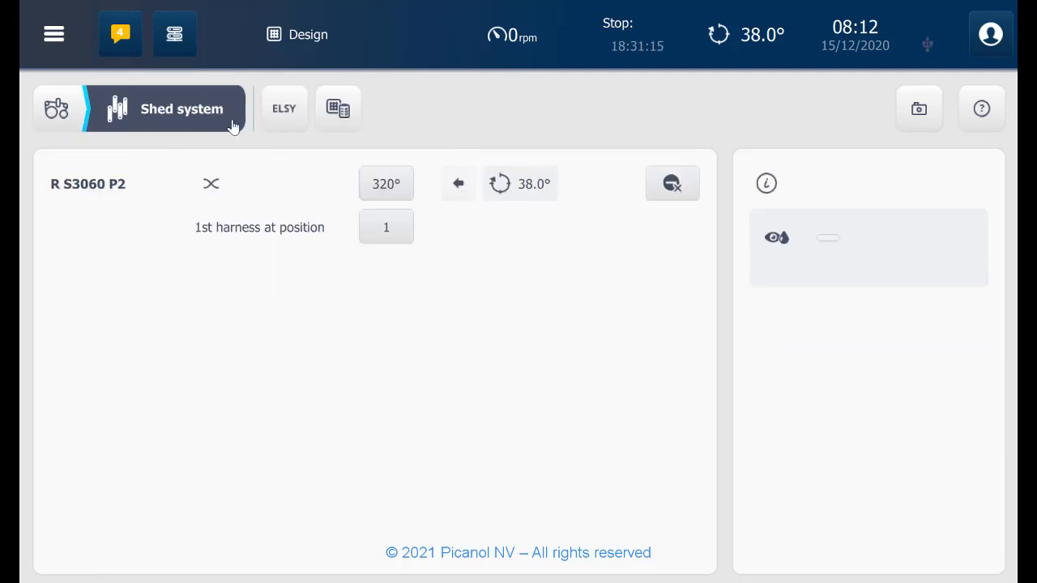
Step: Enable the harness test pattern, pick another test weave, then switch it off again
{"action": "left_click", "coordinate": [337, 107]}
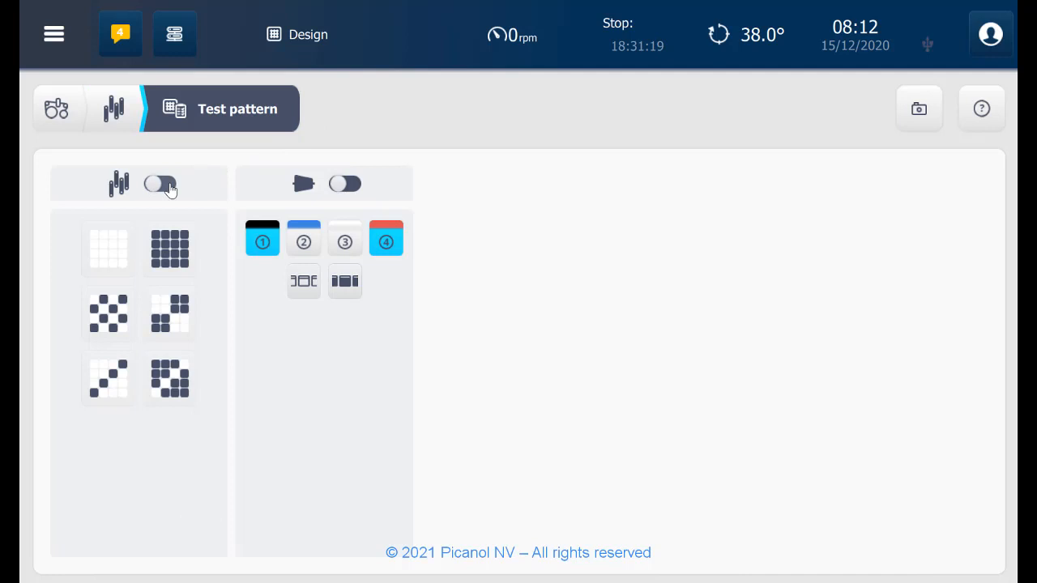
{"action": "left_click", "coordinate": [159, 184]}
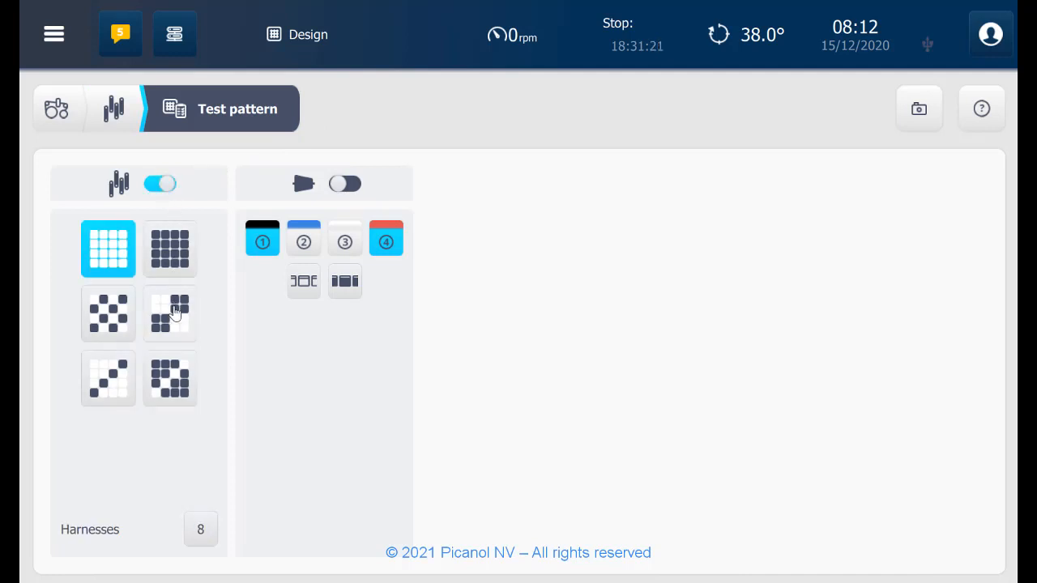
{"action": "left_click", "coordinate": [170, 315]}
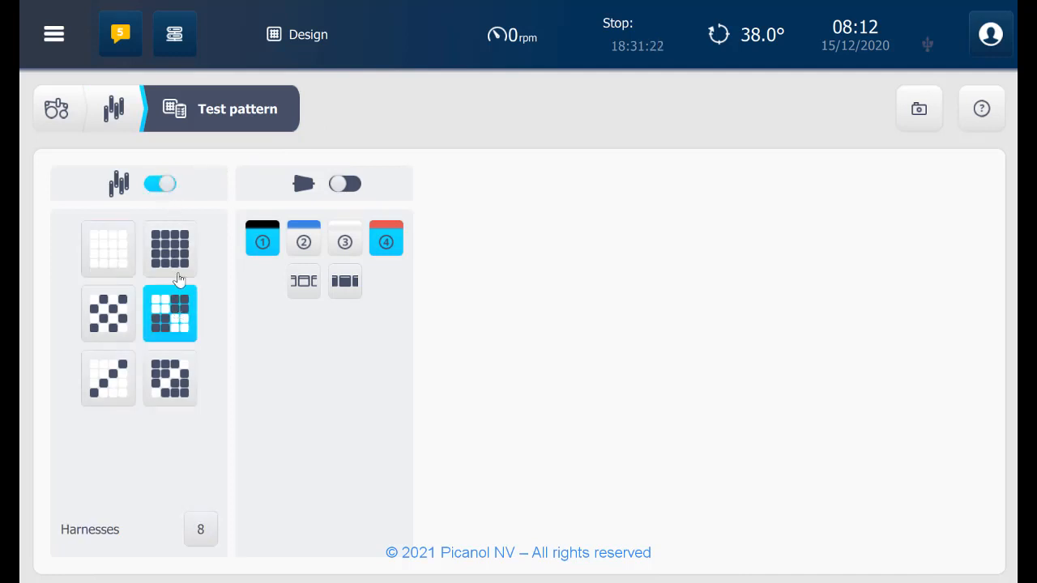
{"action": "left_click", "coordinate": [158, 185]}
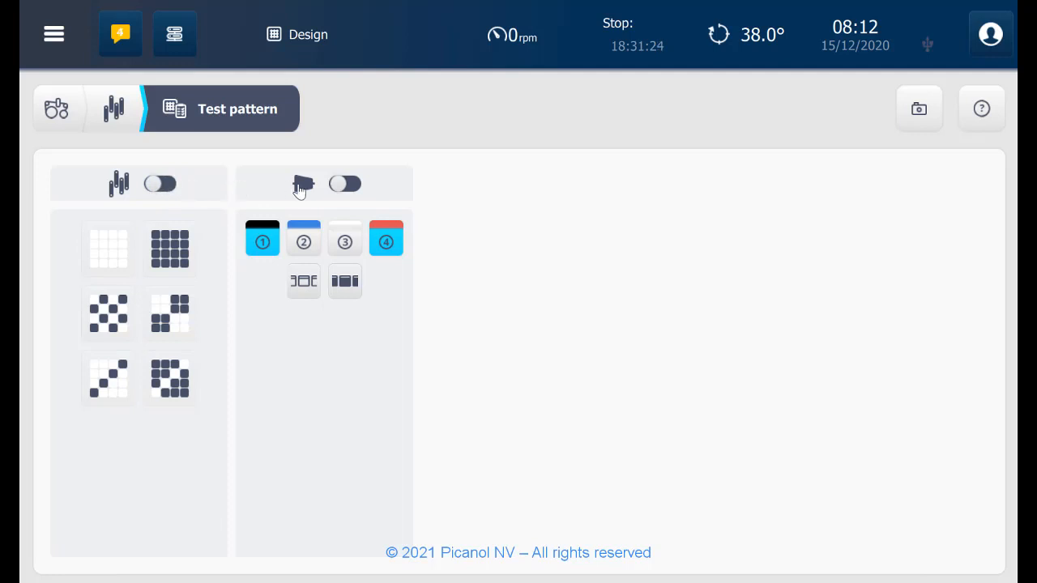
Step: Enable the weft test pattern with channels 2 and 3, drop channel 2, switch it off and return to the shed system page
{"action": "left_click", "coordinate": [344, 185]}
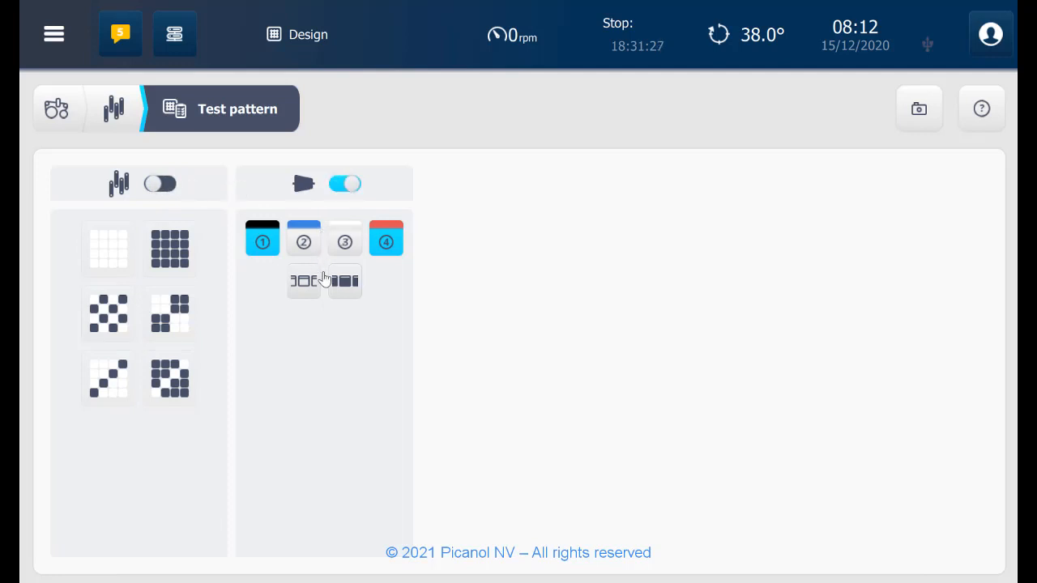
{"action": "left_click", "coordinate": [303, 236]}
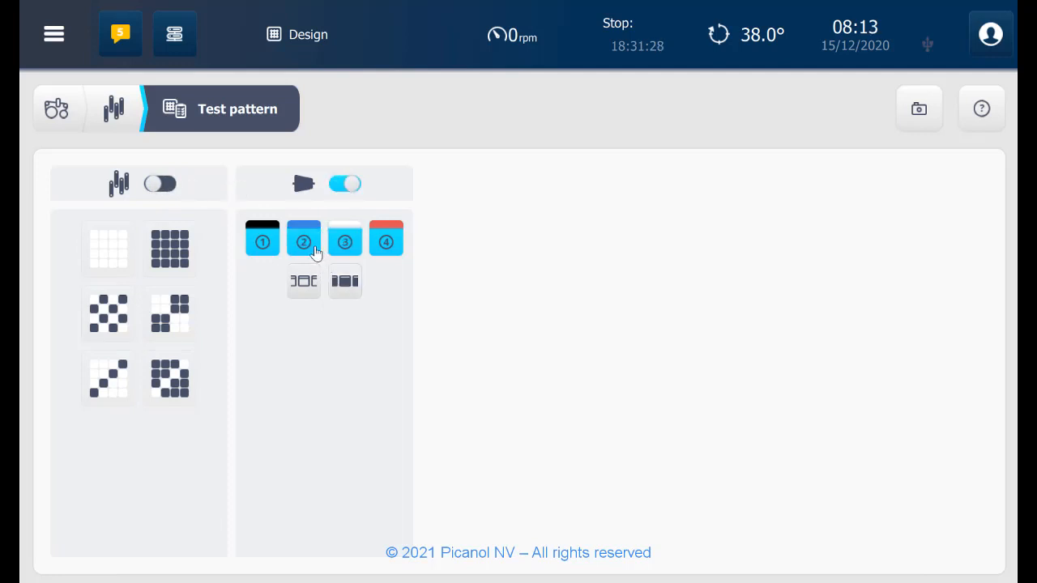
{"action": "left_click", "coordinate": [303, 237]}
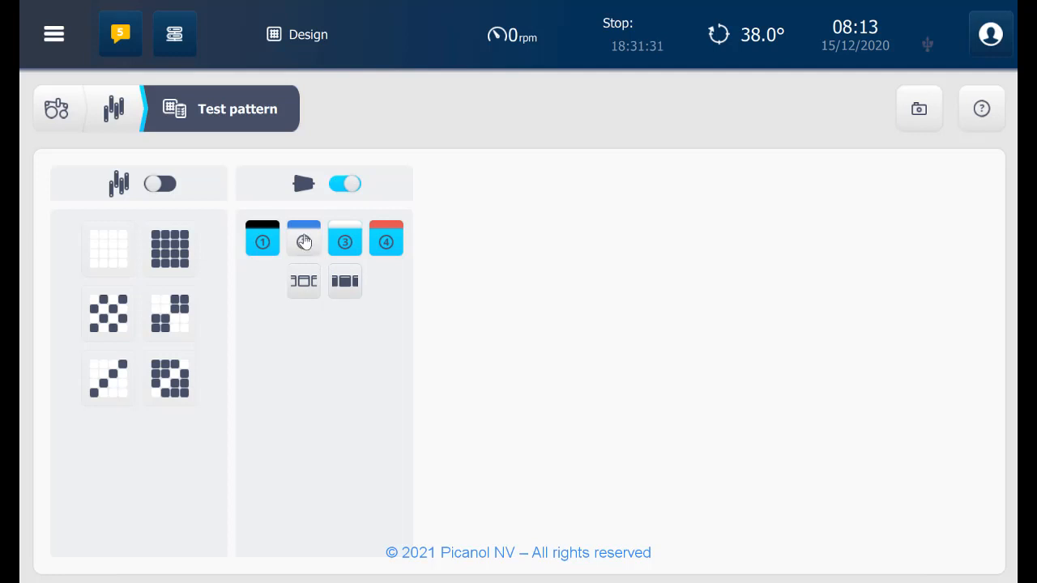
{"action": "left_click", "coordinate": [343, 183]}
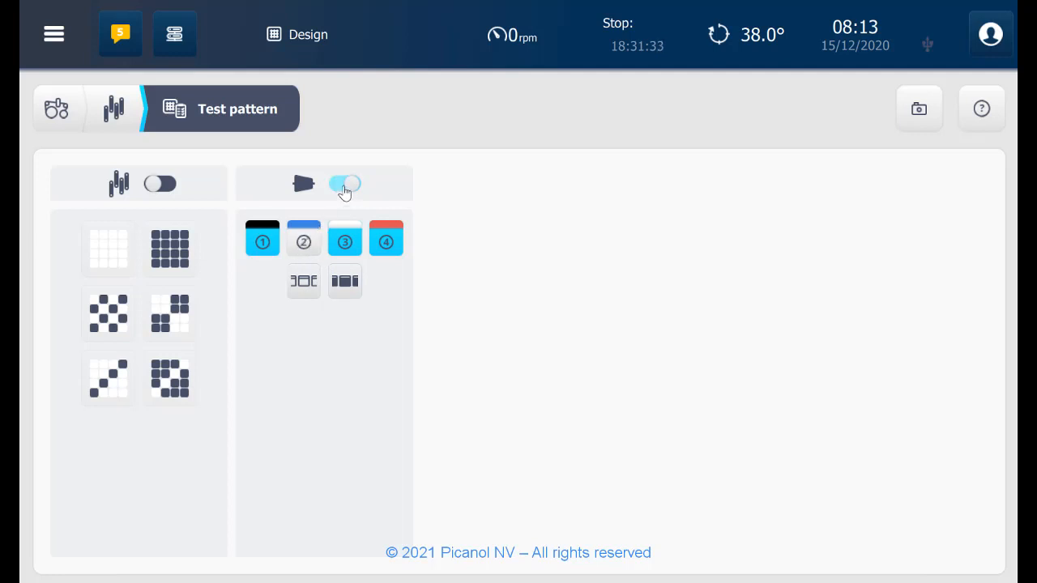
{"action": "left_click", "coordinate": [344, 185]}
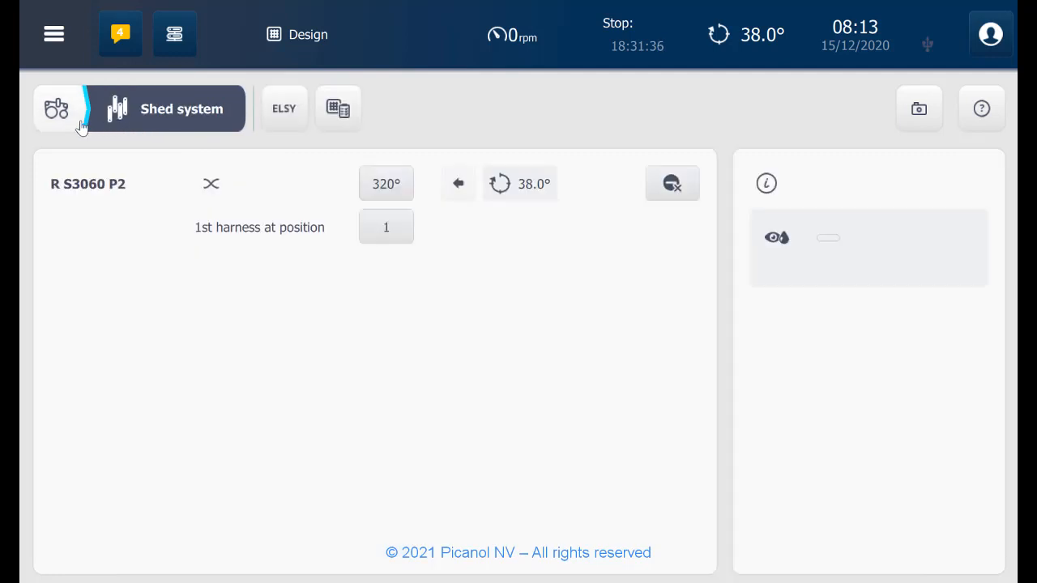
Step: Review take-up at 20.0 picks/cm, keep low speed at 30%, and return to the machine settings overview
{"action": "left_click", "coordinate": [55, 108]}
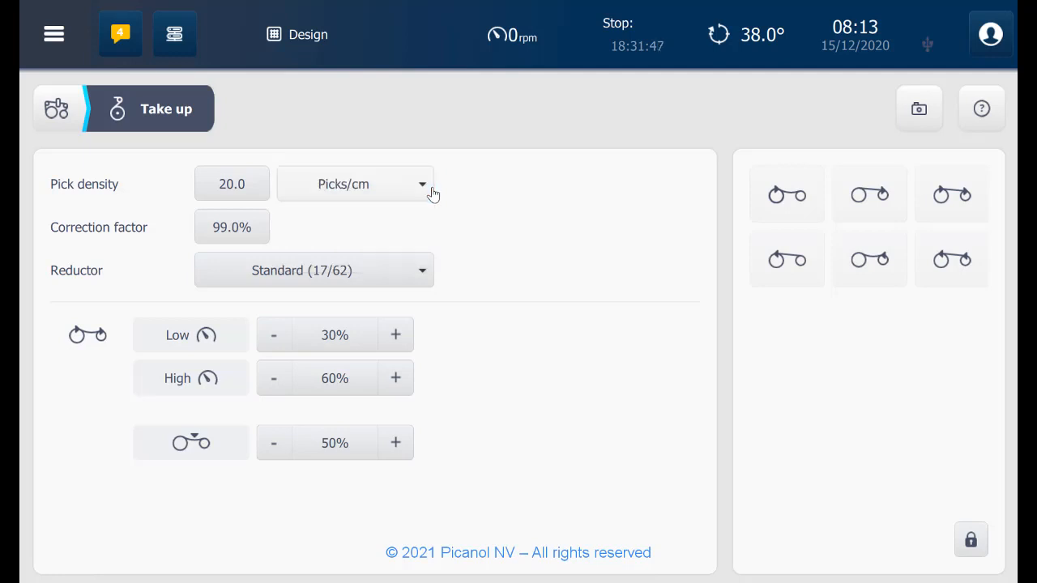
{"action": "mouse_move", "coordinate": [451, 305]}
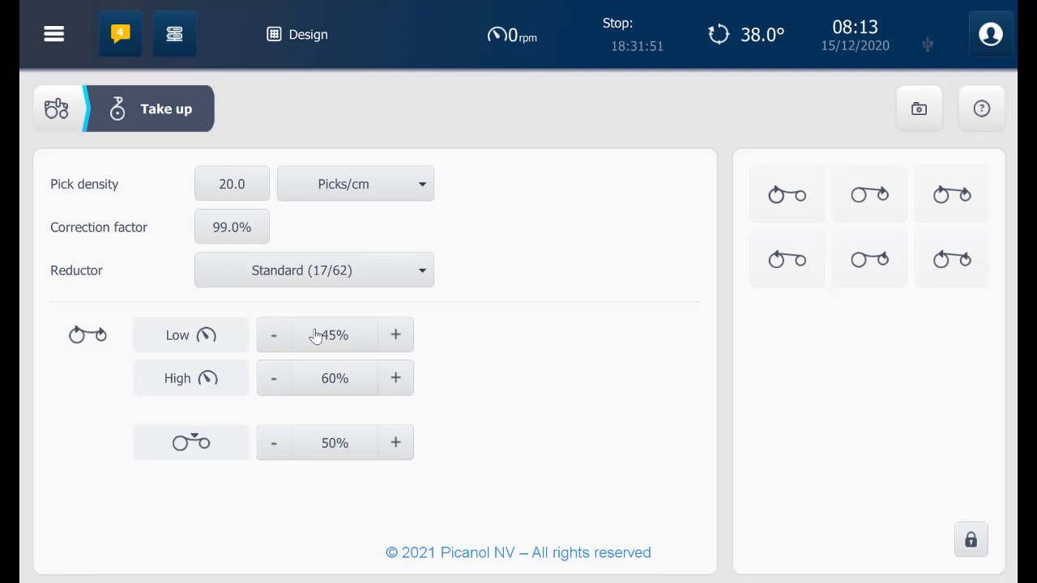
{"action": "left_click", "coordinate": [272, 333]}
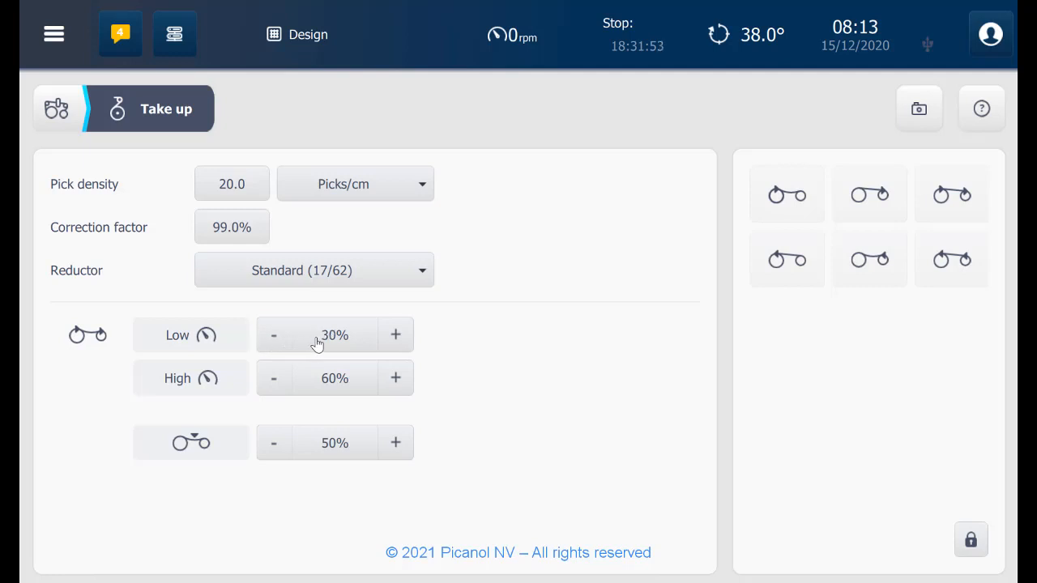
{"action": "mouse_move", "coordinate": [768, 364]}
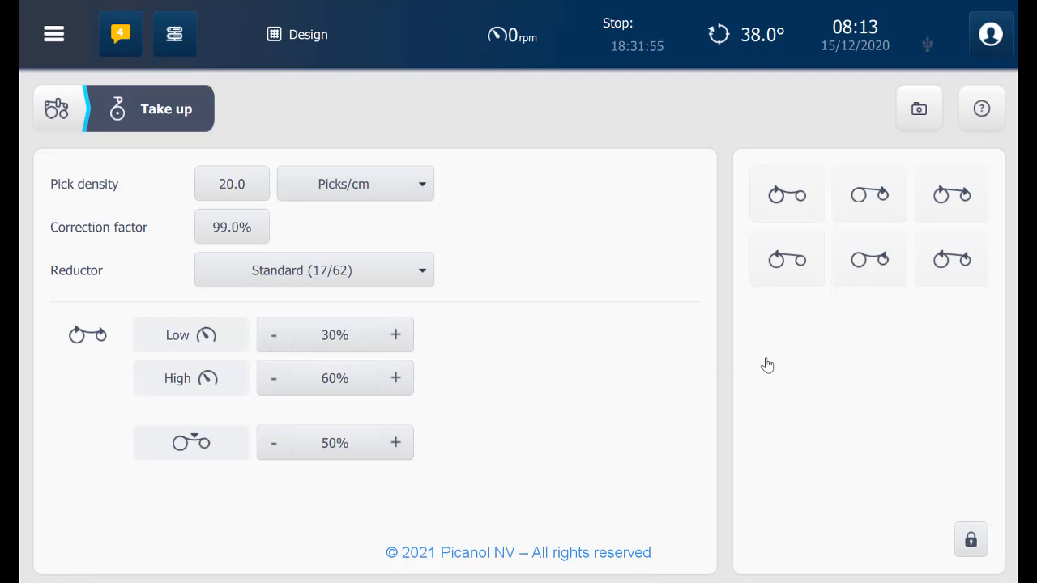
{"action": "mouse_move", "coordinate": [835, 345]}
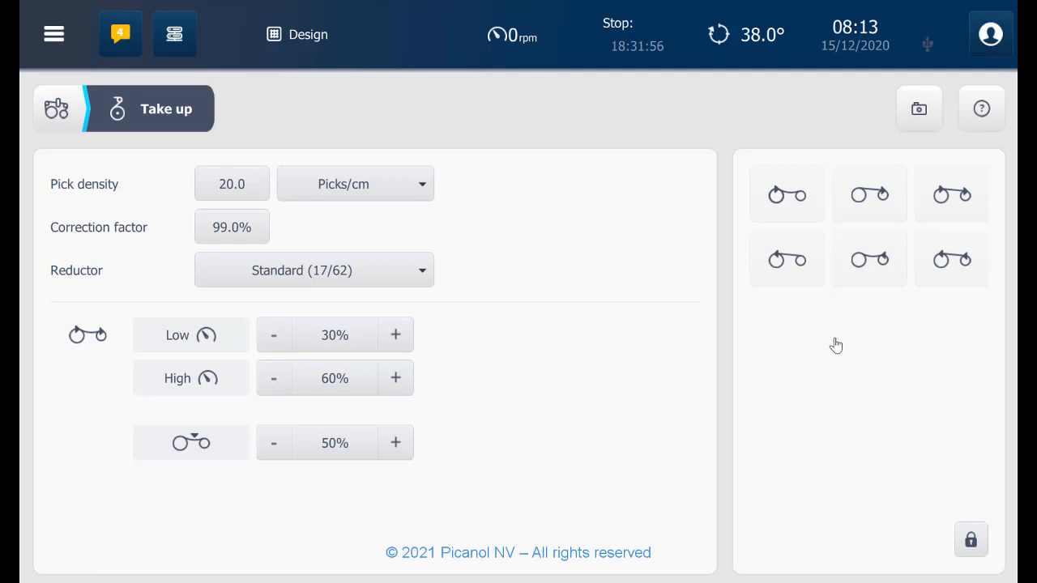
{"action": "mouse_move", "coordinate": [502, 314]}
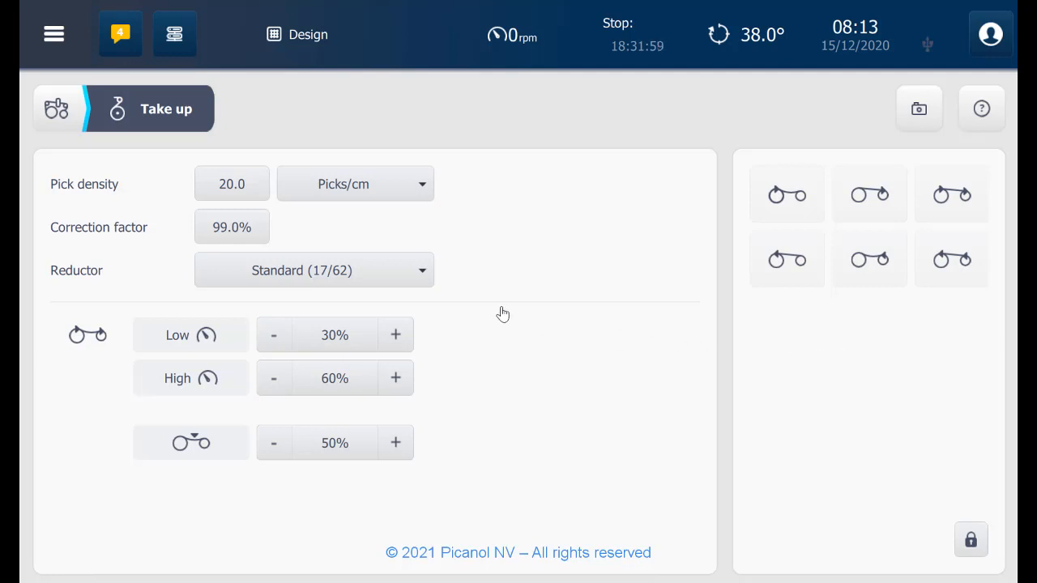
{"action": "left_click", "coordinate": [58, 109]}
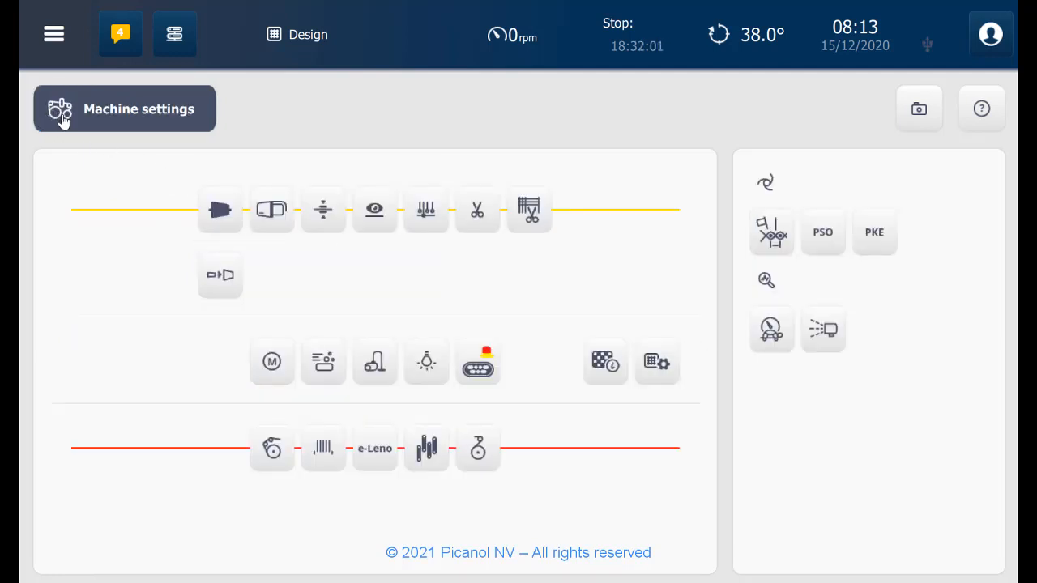